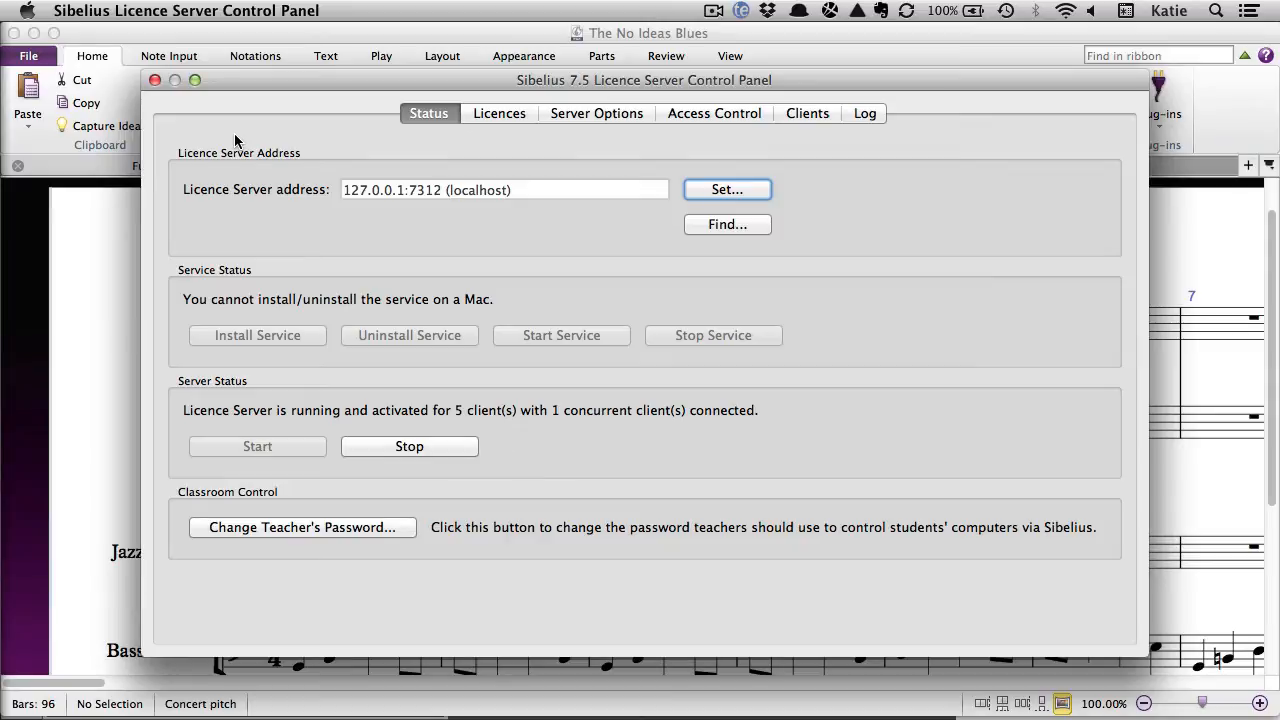
pyautogui.moveTo(240, 128)
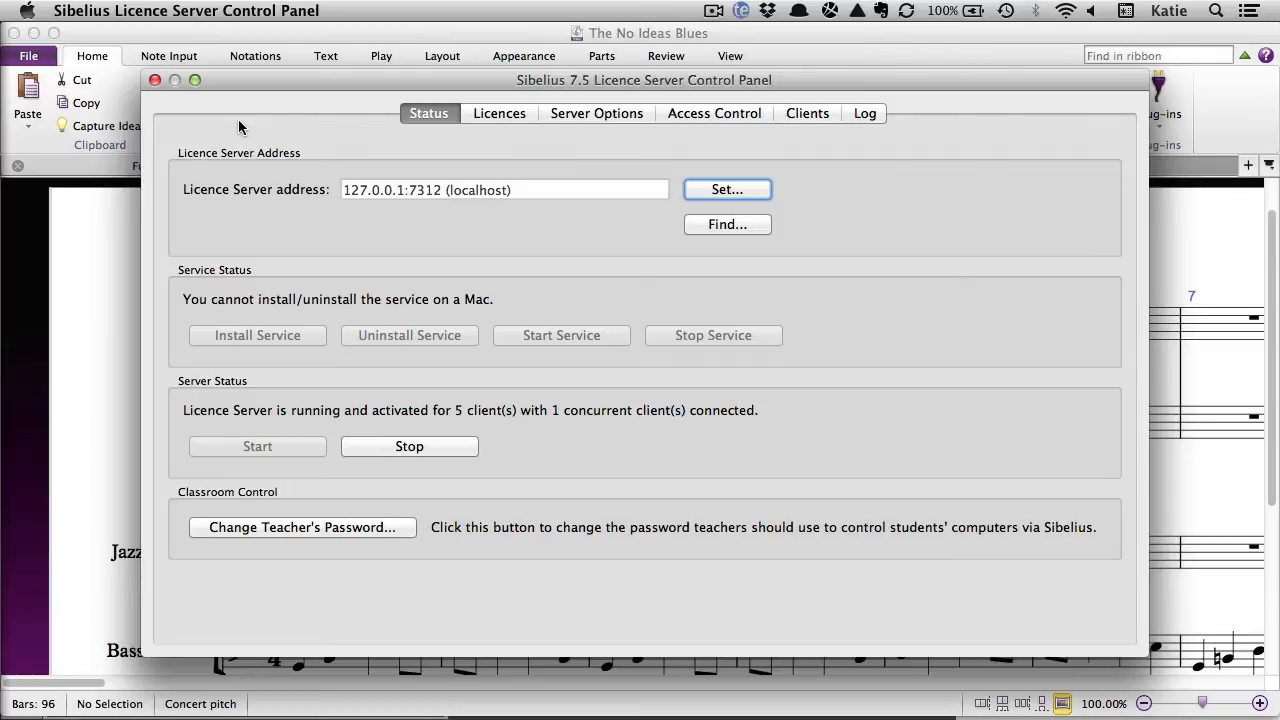
# Show the Licences list with Sibelius 7.5 totals, available and checked-out counts.
pyautogui.click(500, 112)
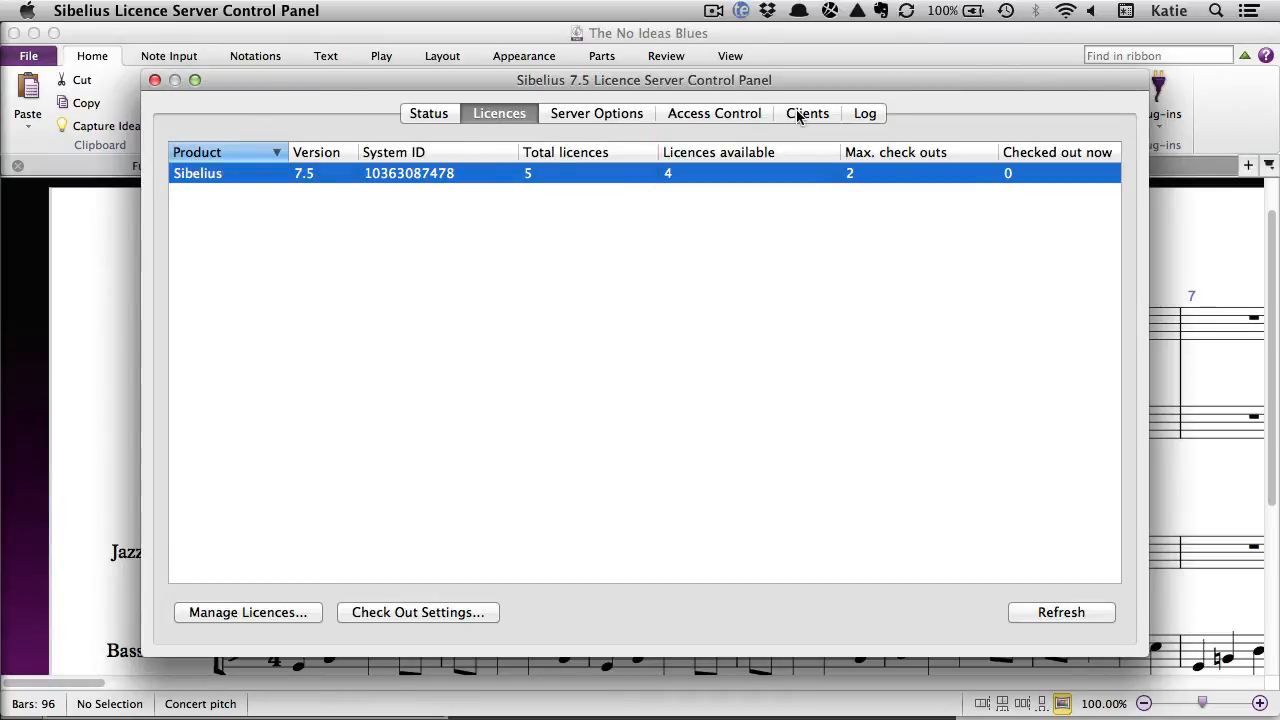
pyautogui.click(808, 112)
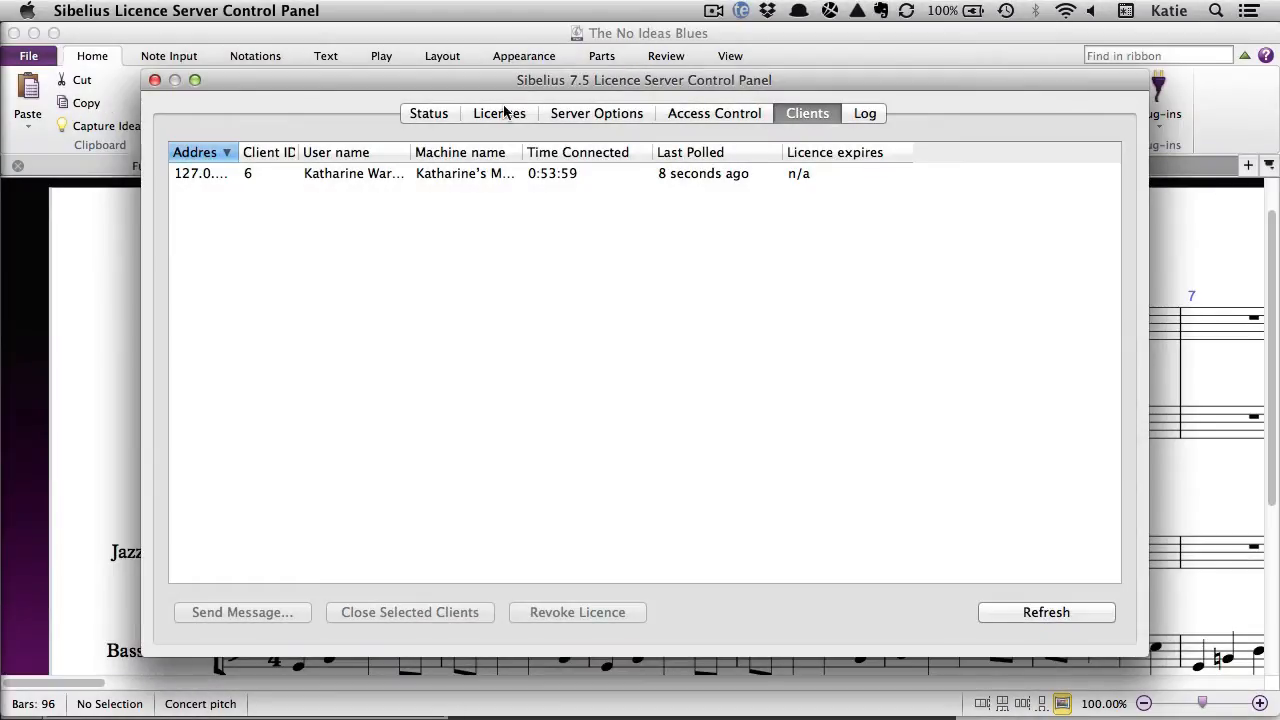
pyautogui.click(500, 112)
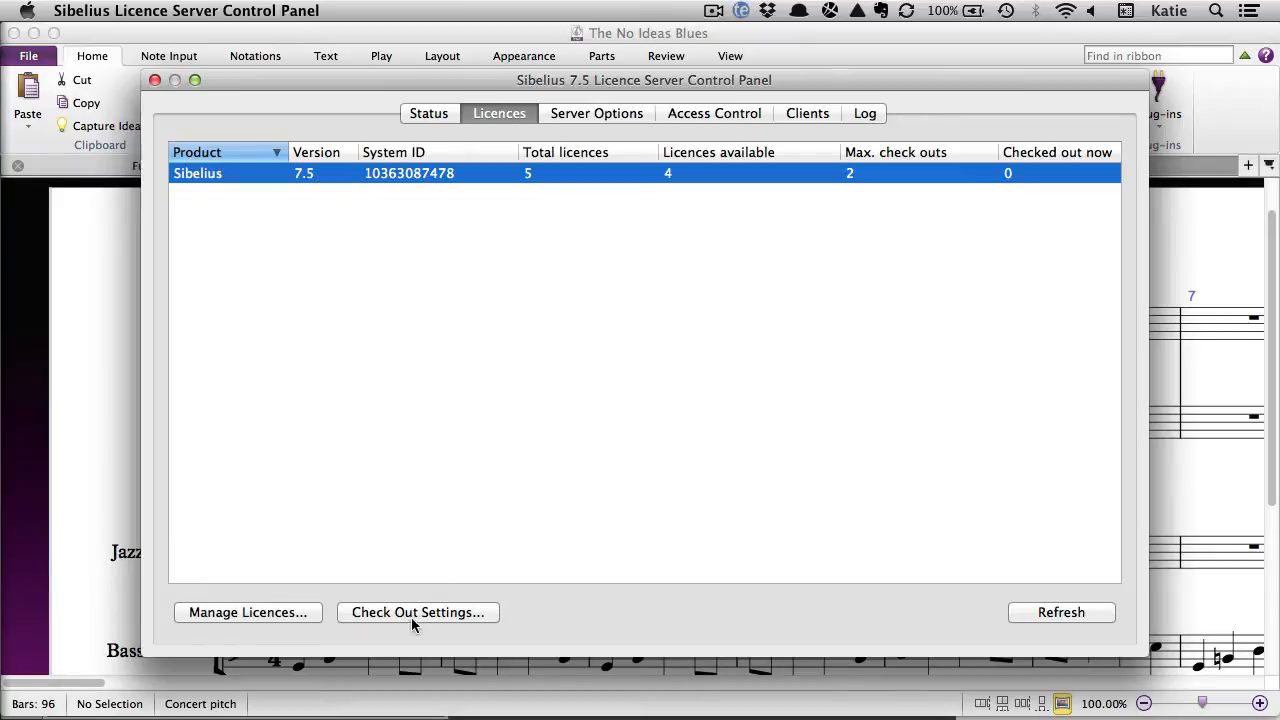
# Set check-out to allow 3 licences for 14 days, then close the control panel.
pyautogui.click(416, 612)
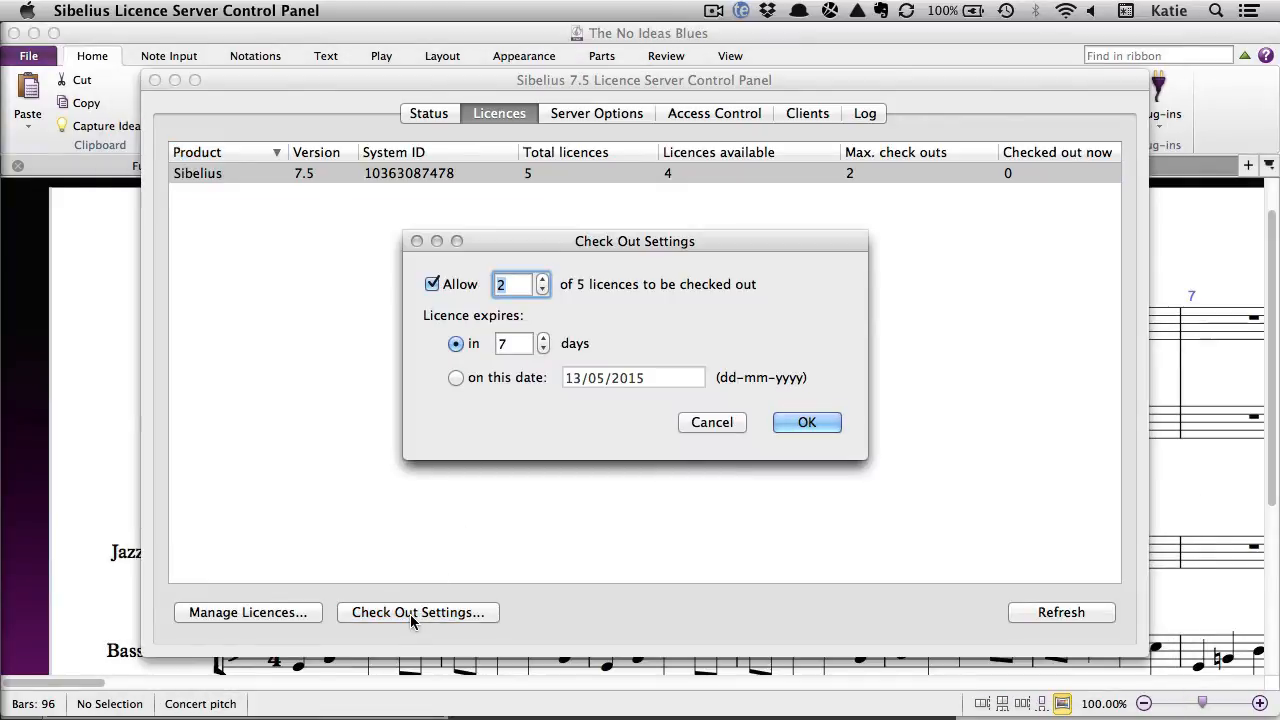
pyautogui.moveTo(508, 544)
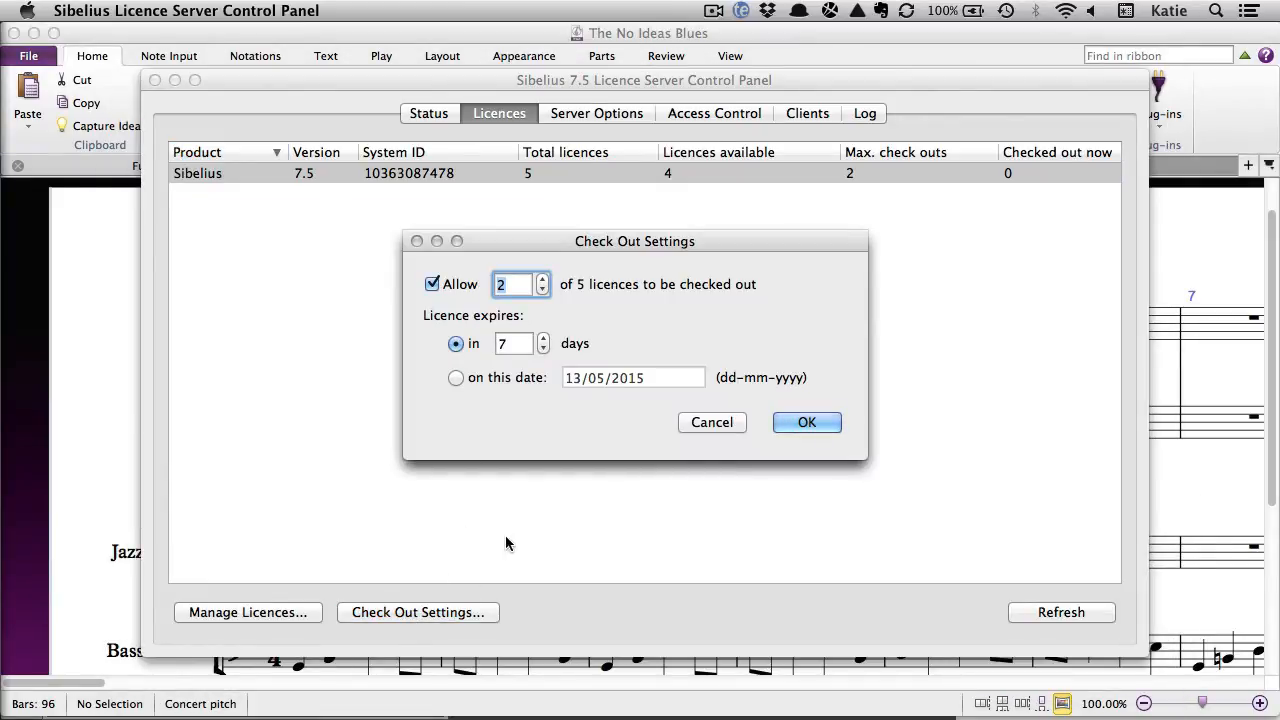
pyautogui.click(544, 278)
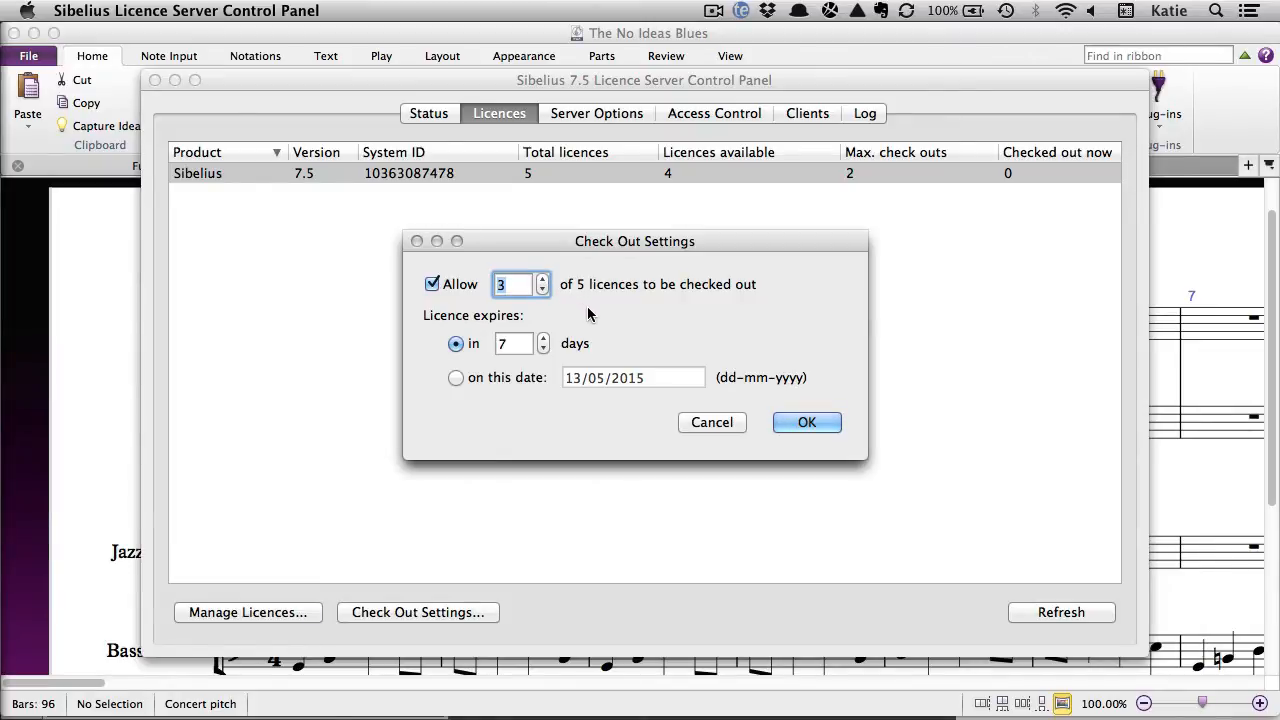
pyautogui.click(544, 338)
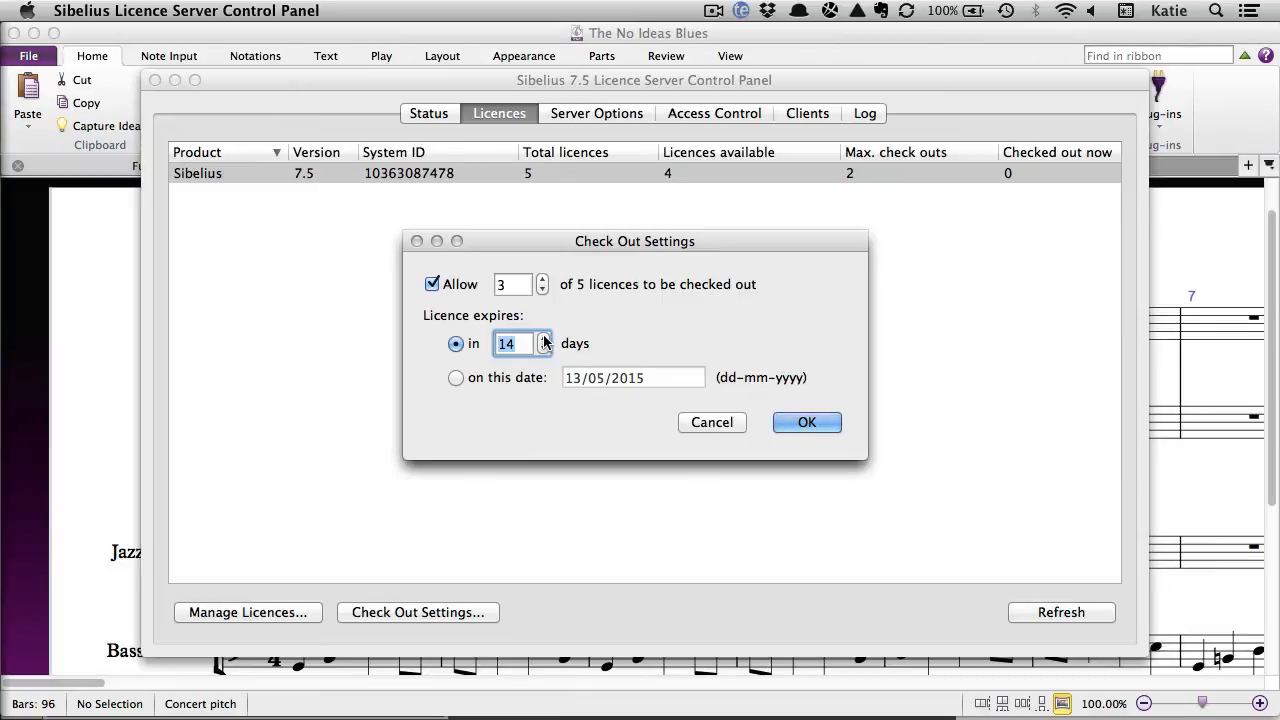
pyautogui.click(806, 422)
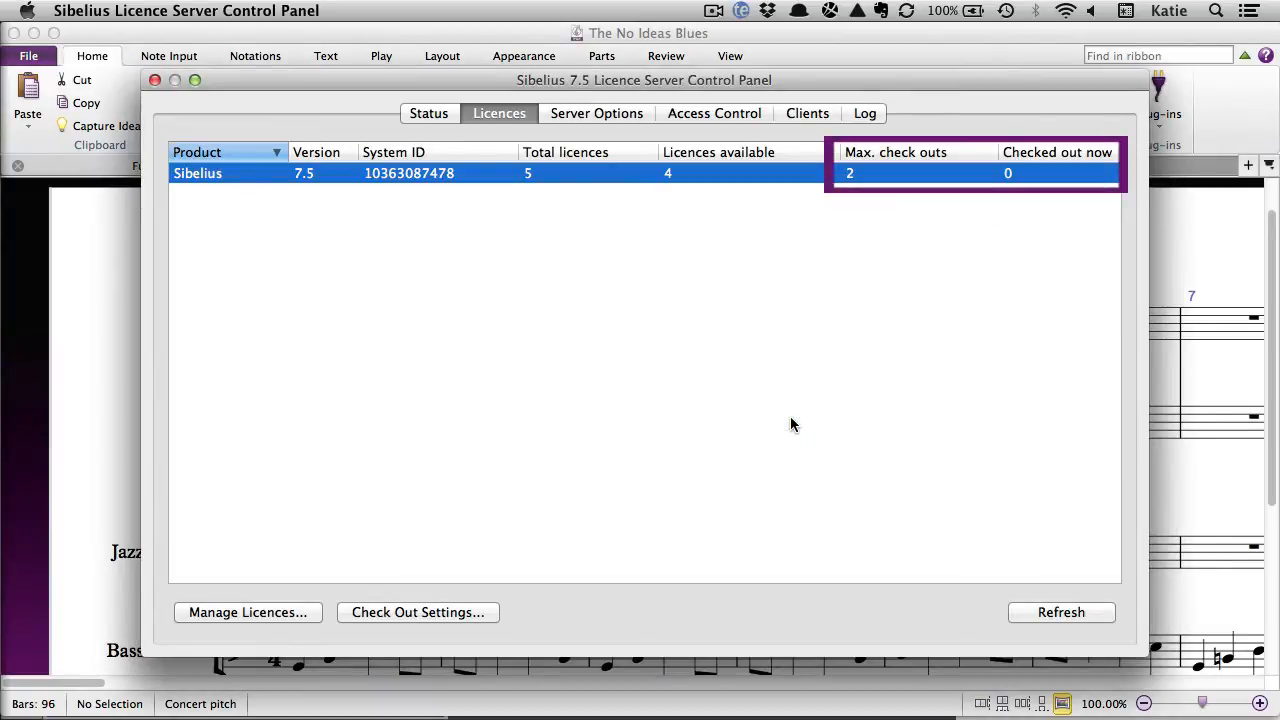
pyautogui.click(152, 82)
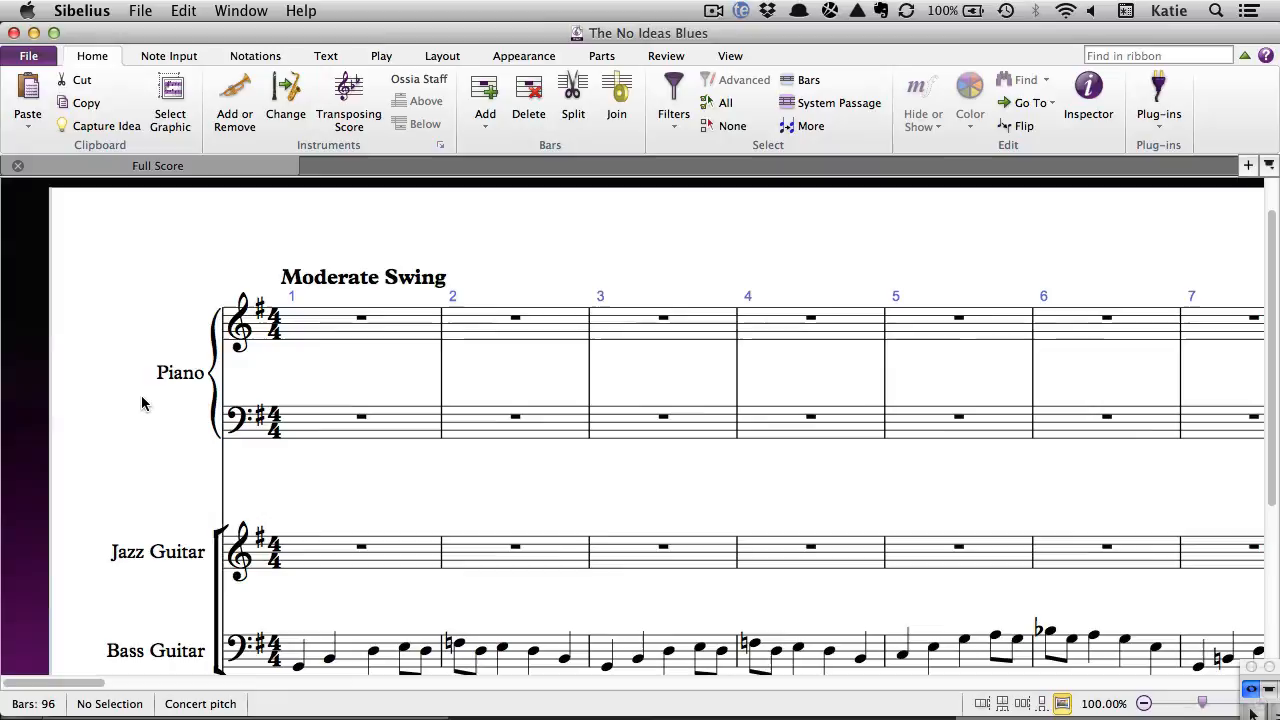
pyautogui.moveTo(88, 104)
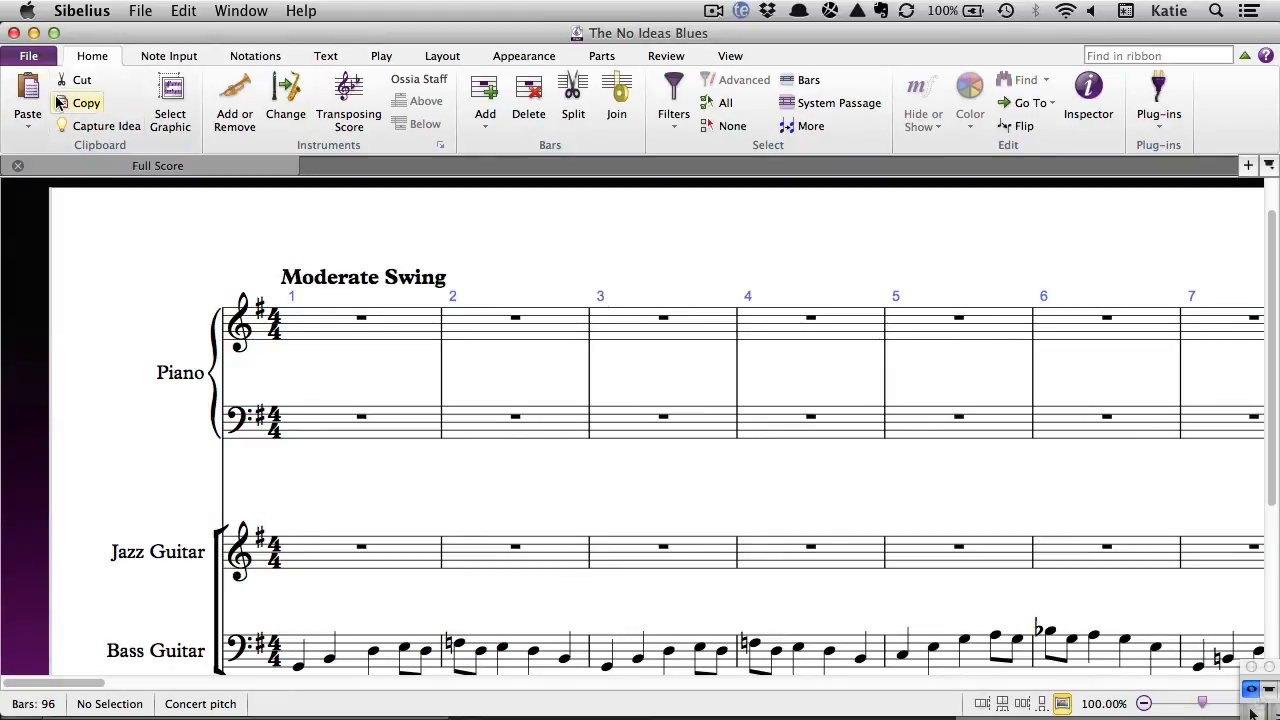
pyautogui.click(36, 56)
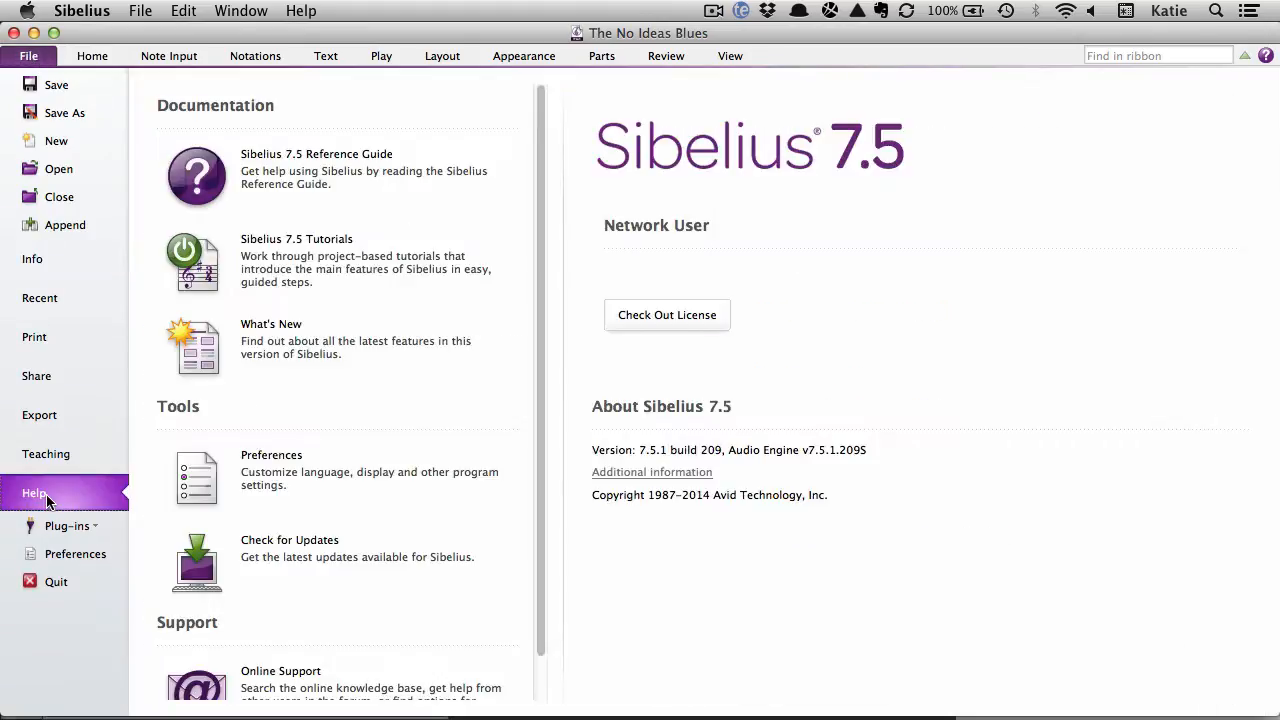
pyautogui.click(666, 314)
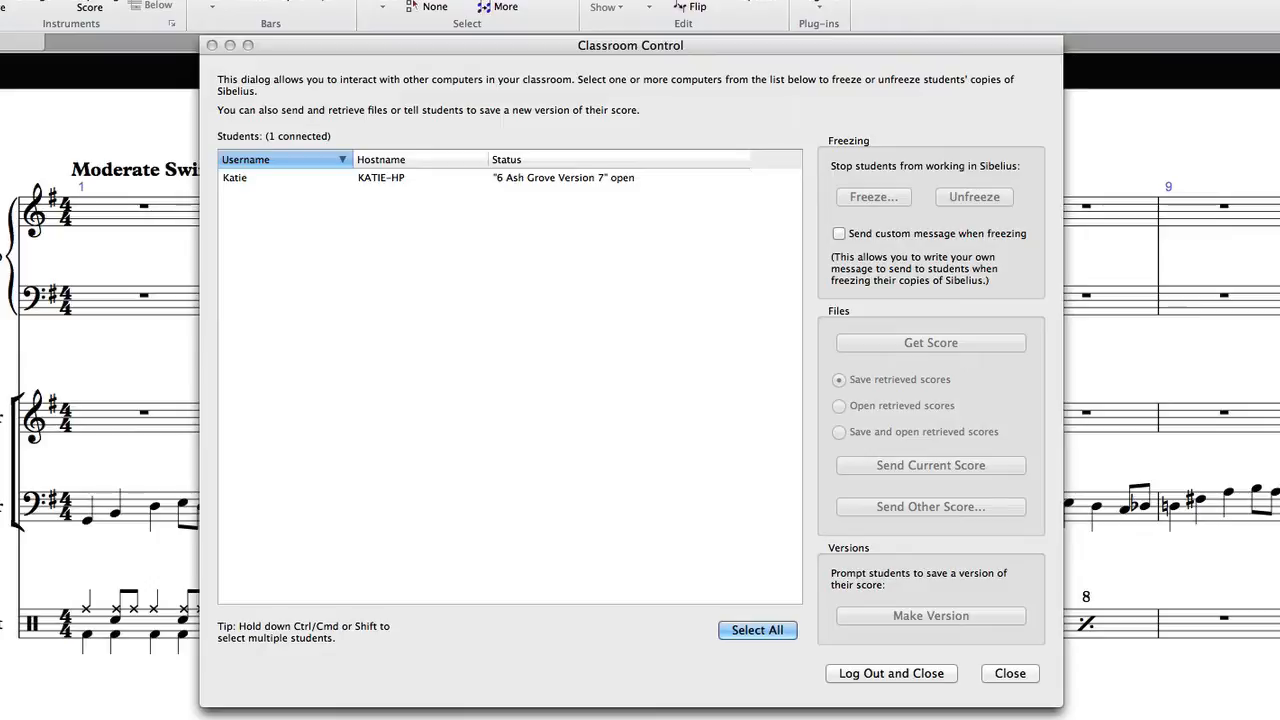
# Close Classroom Control and reopen it so the teacher password Log-in prompt appears.
pyautogui.click(1010, 674)
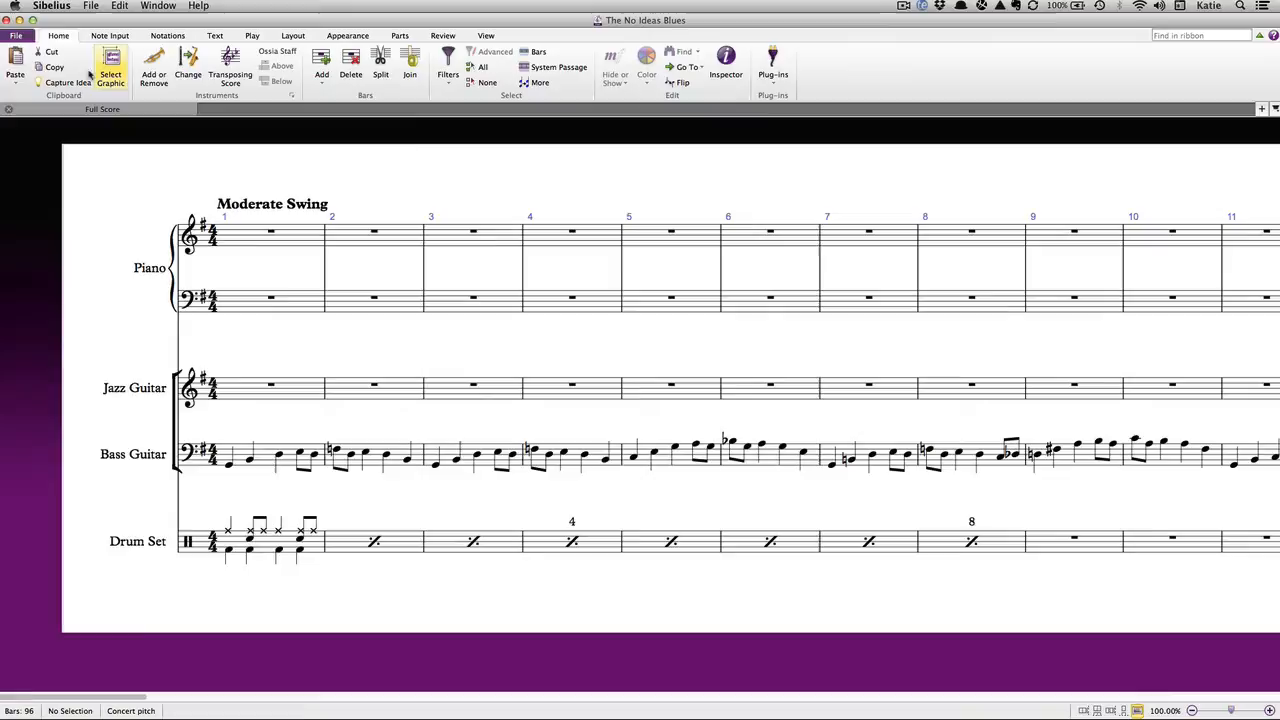
pyautogui.click(16, 36)
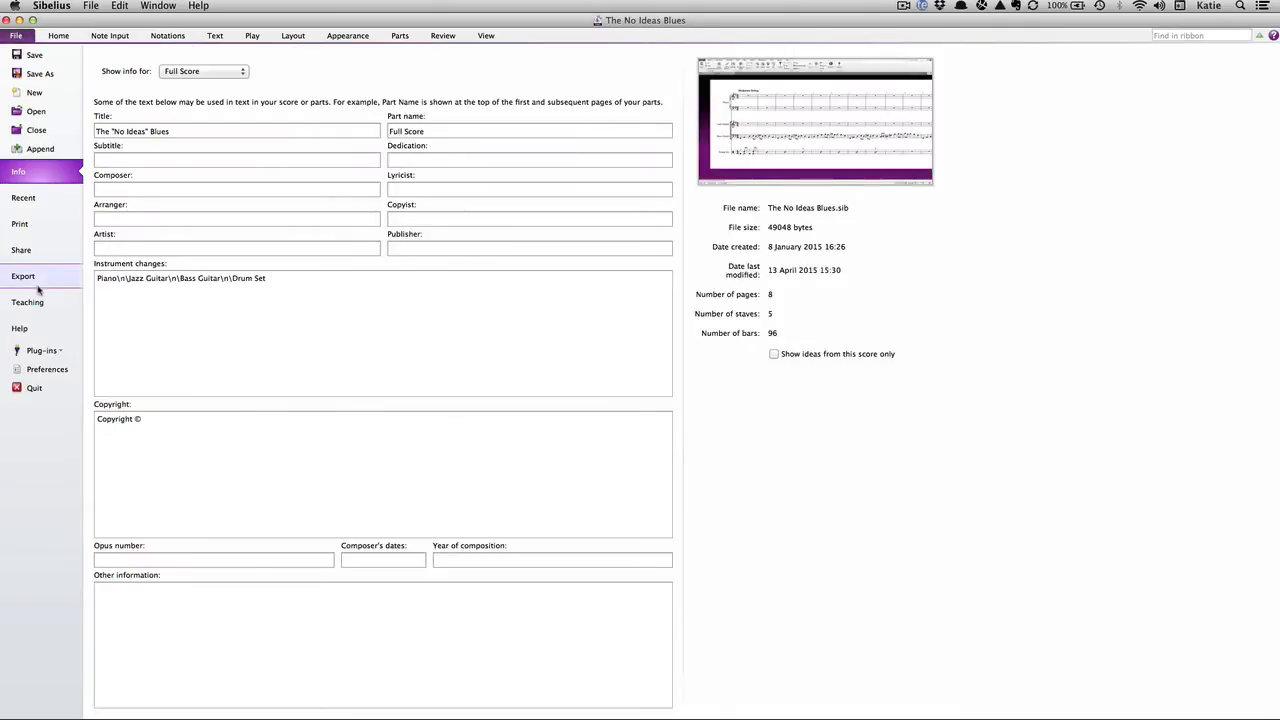
pyautogui.click(20, 36)
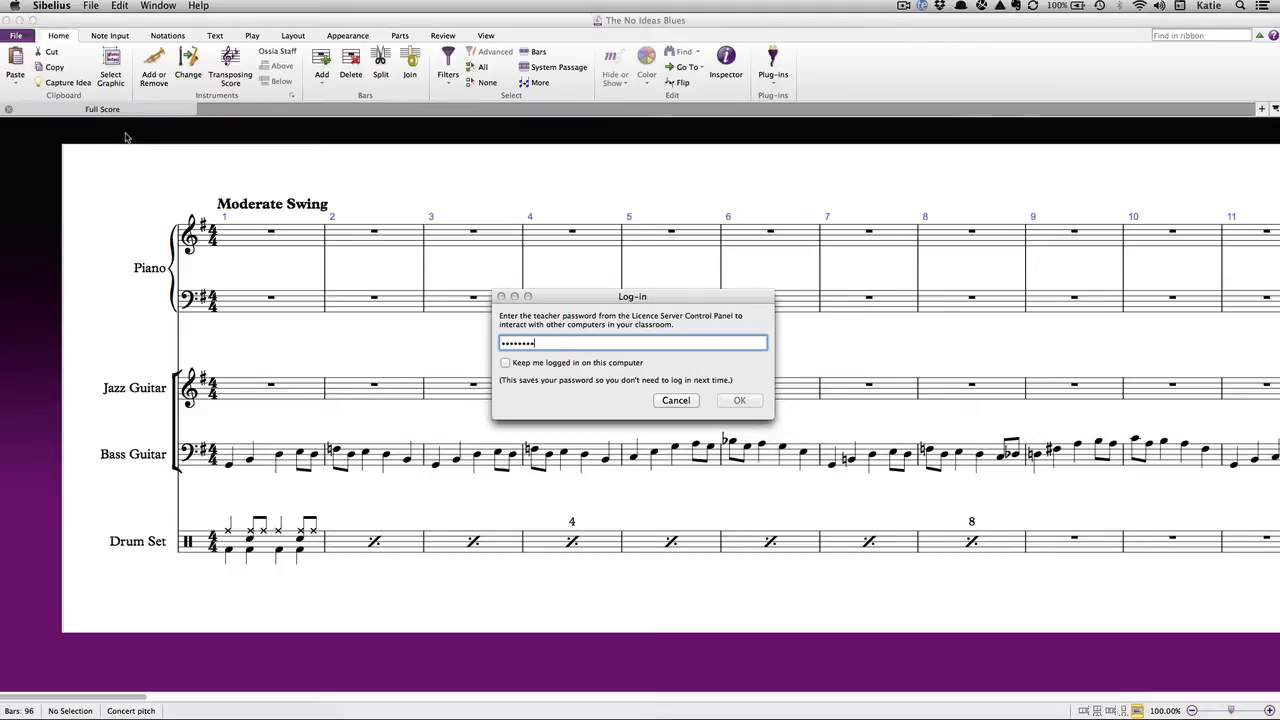
pyautogui.click(738, 400)
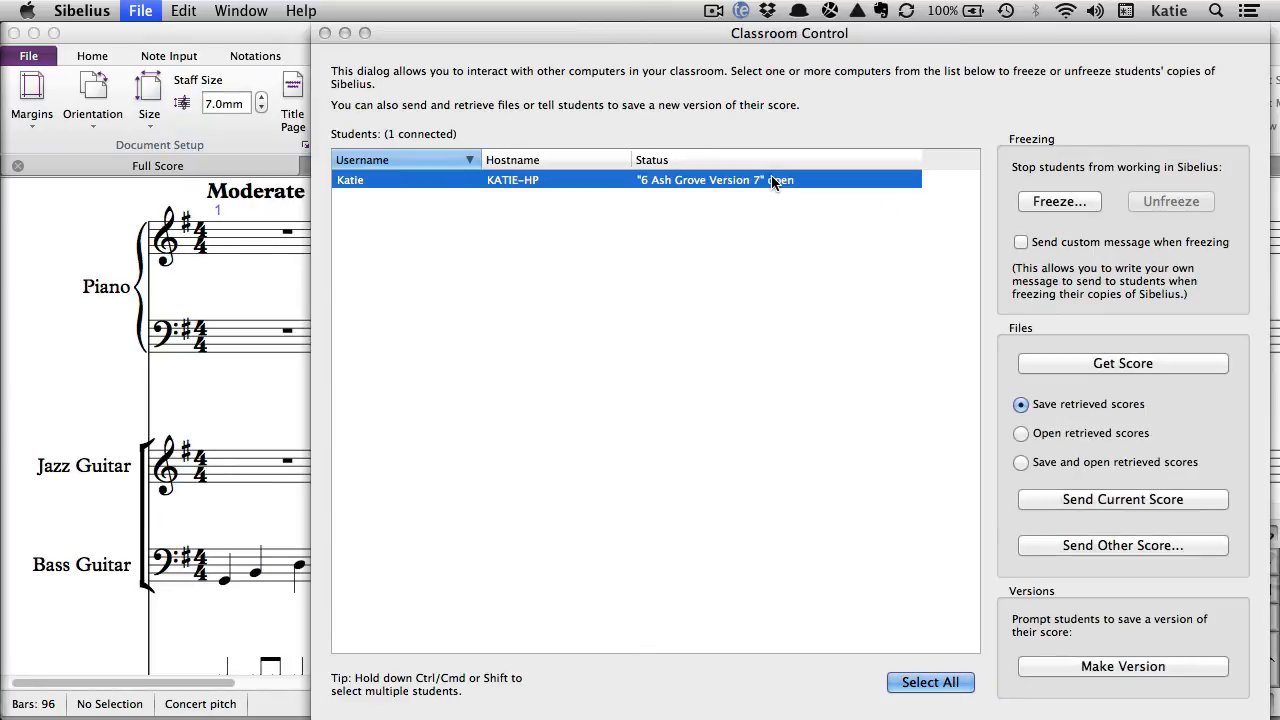
pyautogui.moveTo(820, 218)
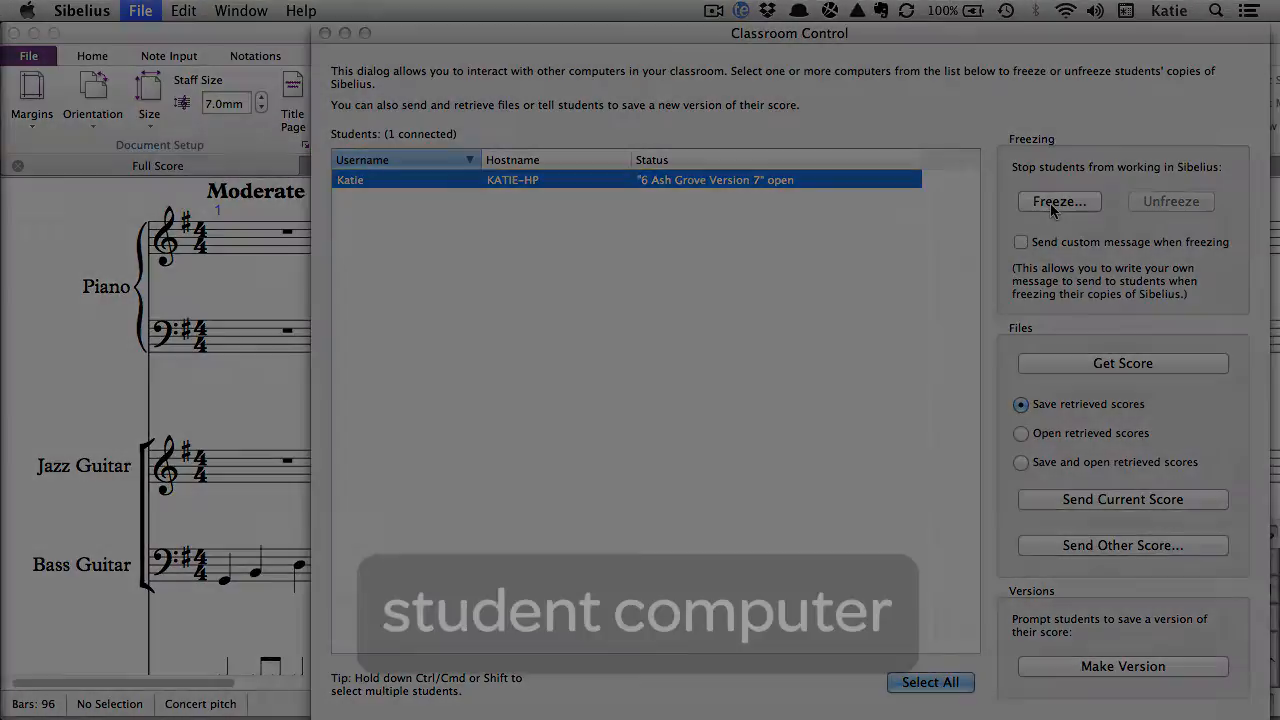
# Freeze Katie's copy of Sibelius, then unfreeze it so she can work again.
pyautogui.click(1060, 200)
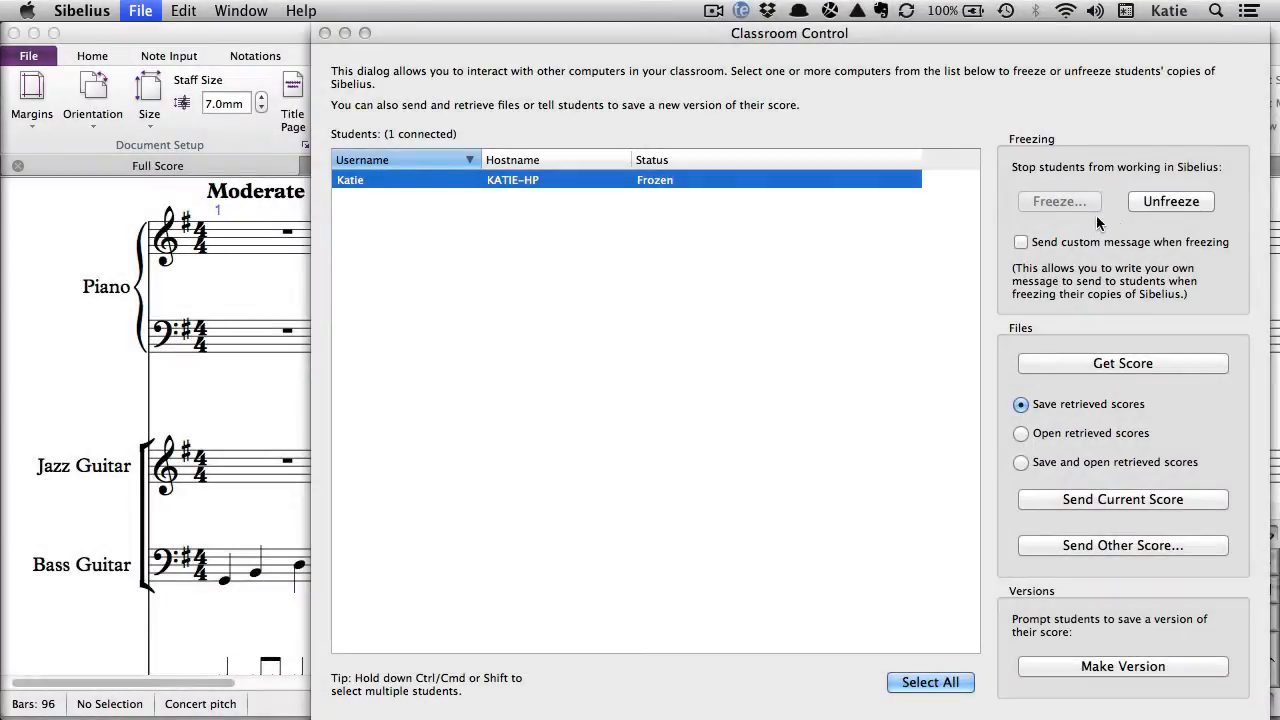
pyautogui.click(1170, 200)
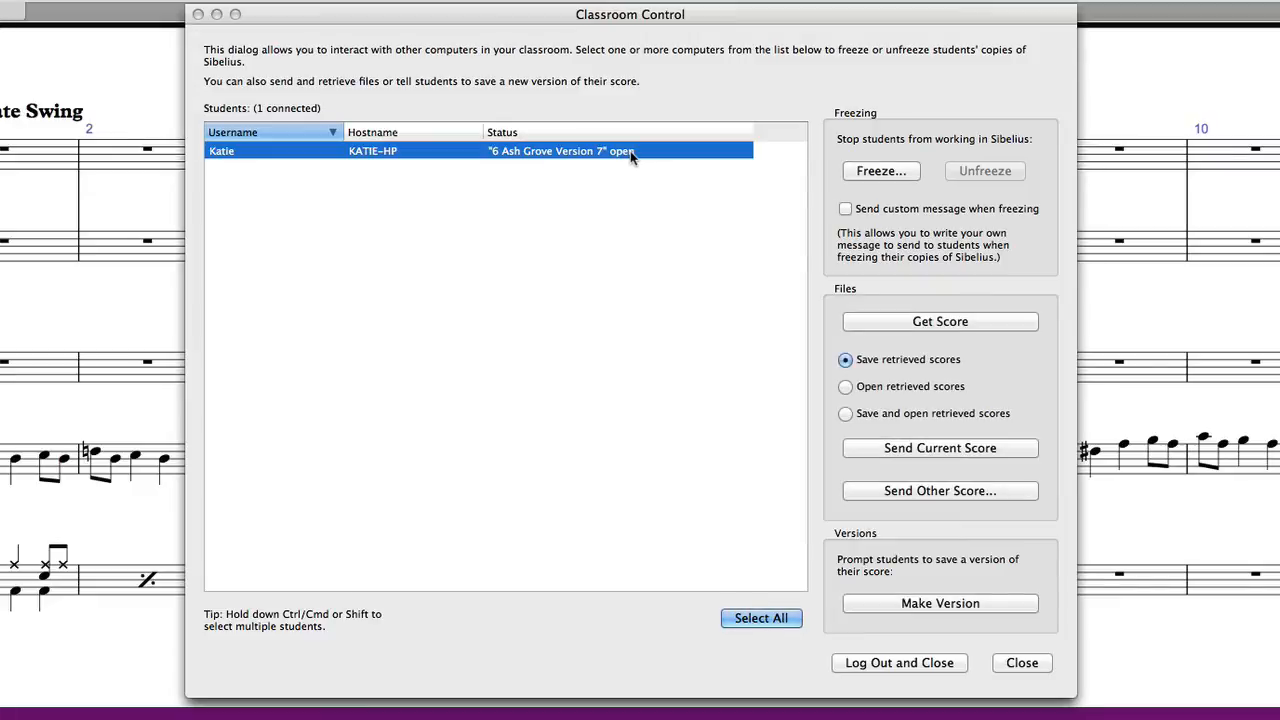
pyautogui.moveTo(700, 204)
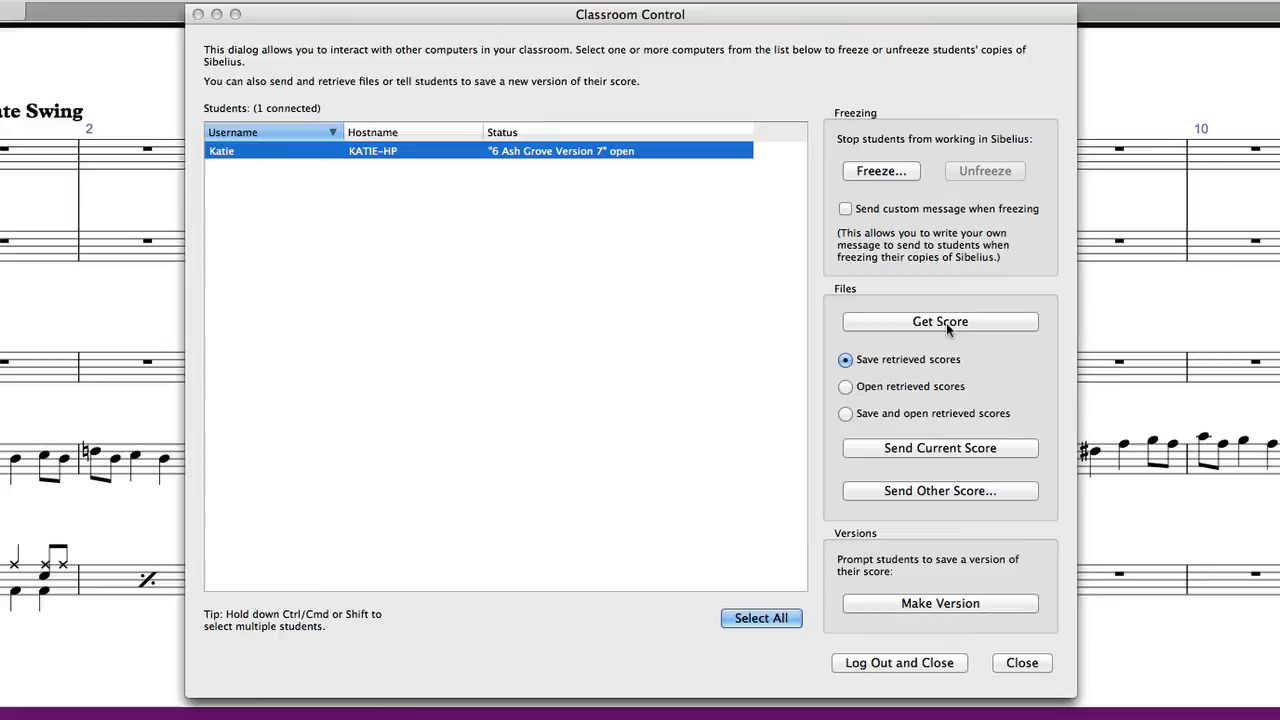
# Get Katie's current score and choose to open retrieved scores automatically.
pyautogui.click(940, 320)
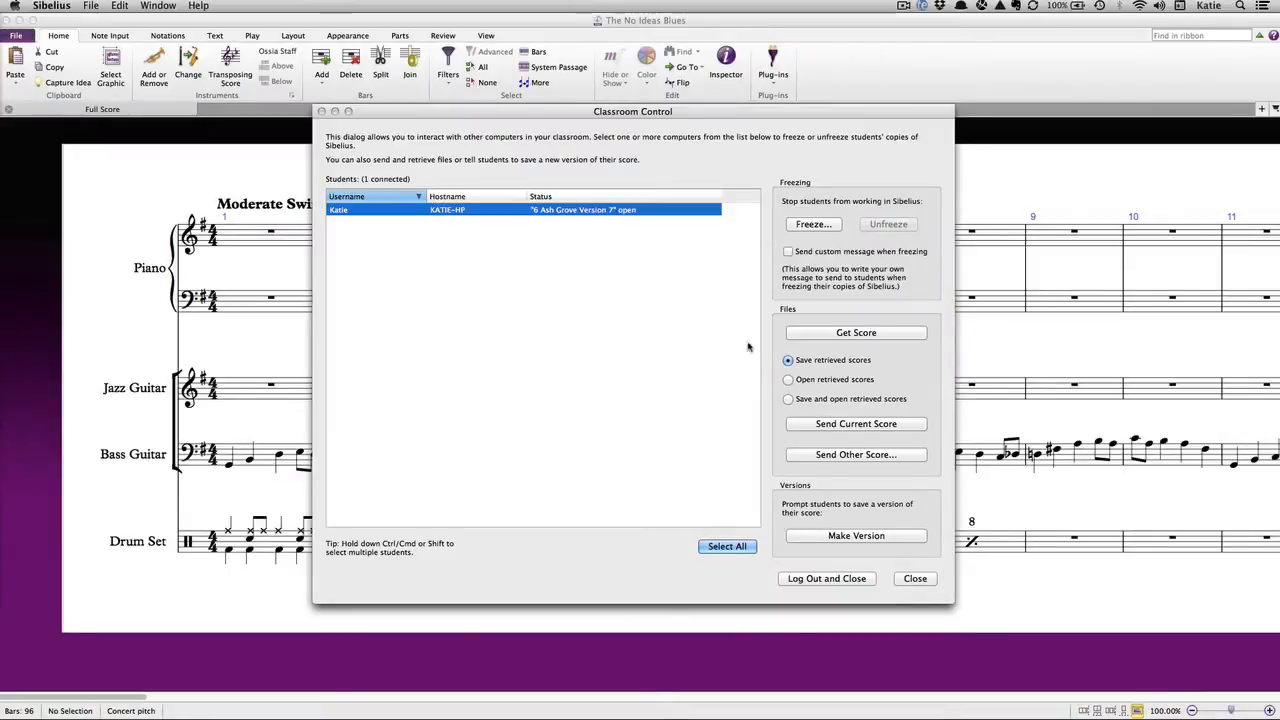
pyautogui.click(788, 380)
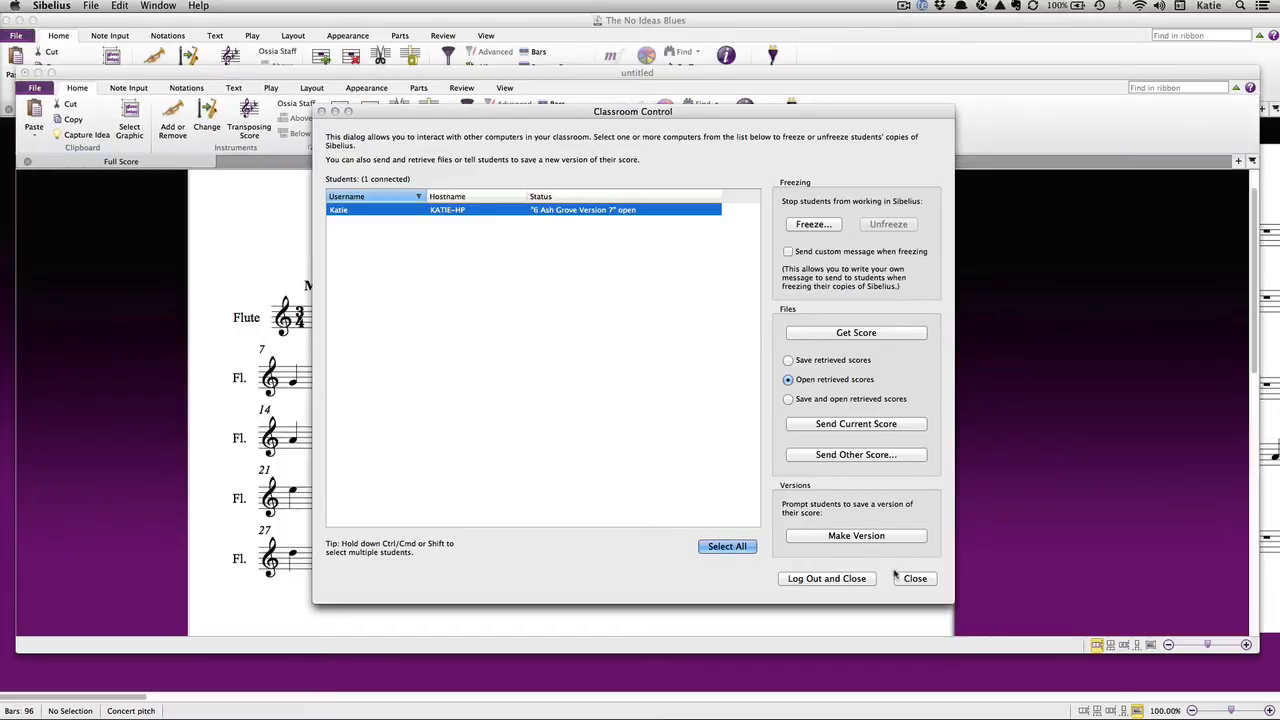
# Confirm the Open retrieved scores option with Katie's entry selected.
pyautogui.click(916, 578)
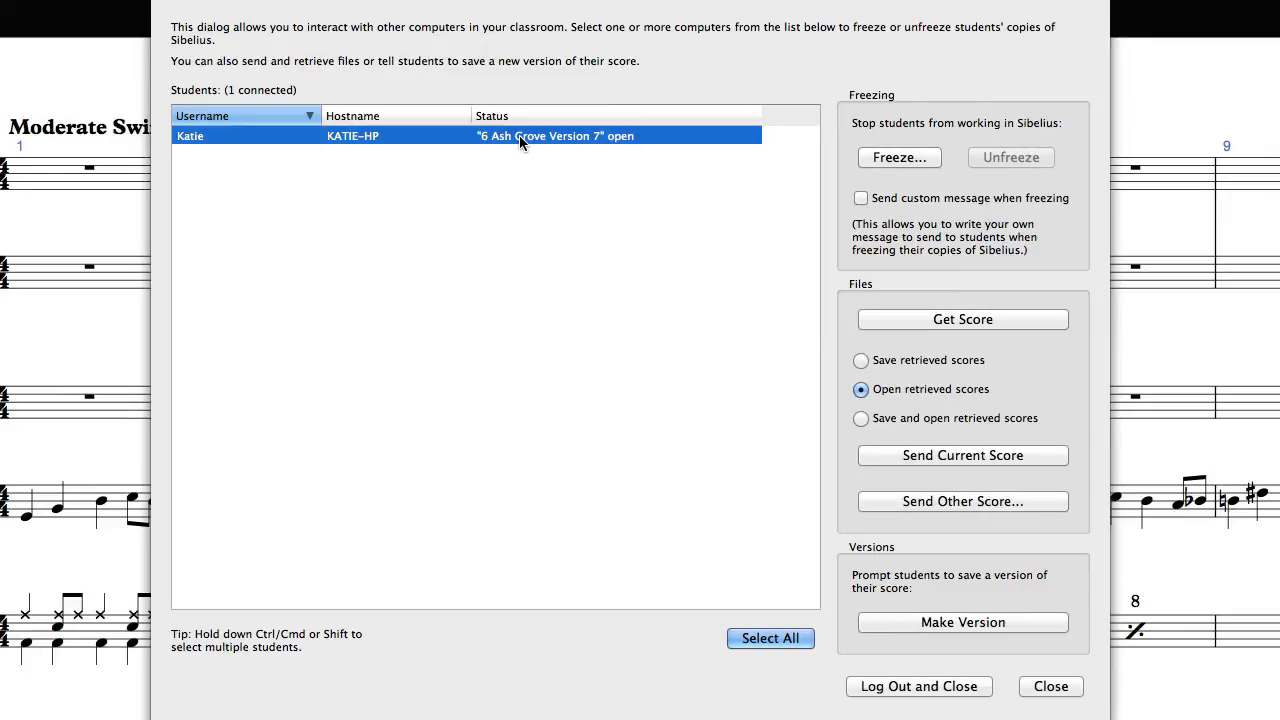
pyautogui.moveTo(892, 456)
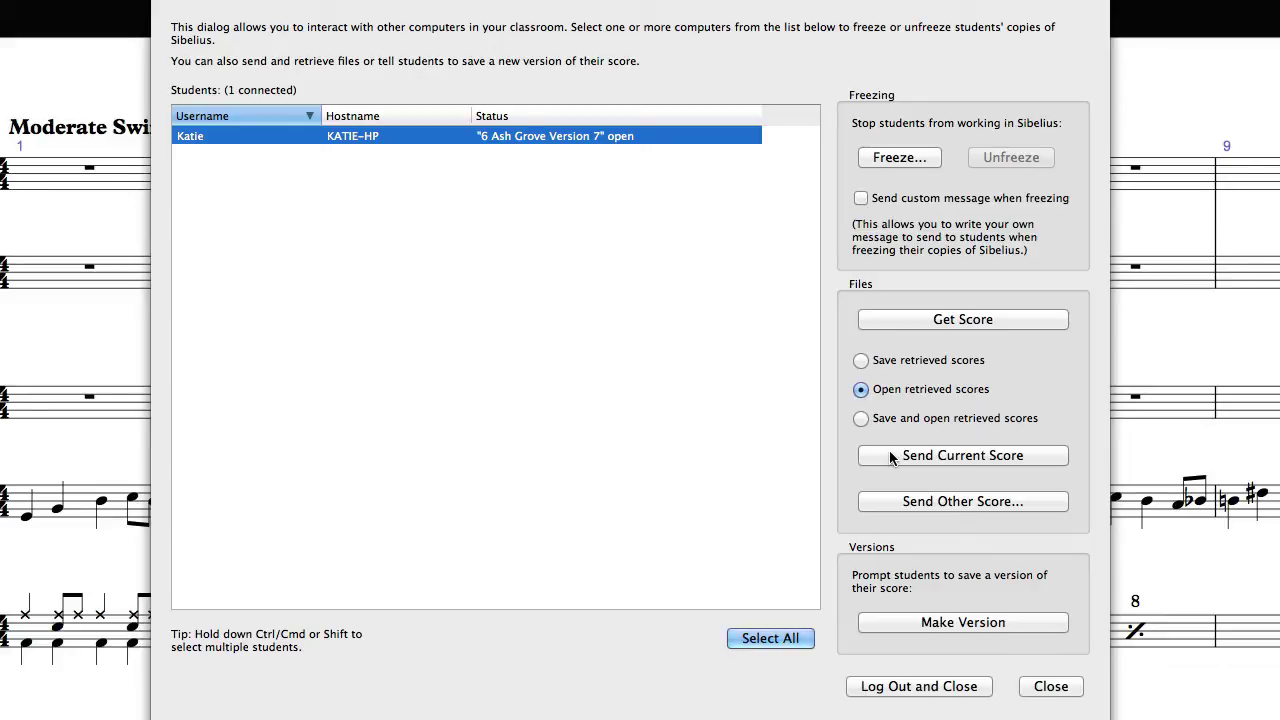
# Send the current score to Katie, then start choosing another score to send.
pyautogui.click(962, 500)
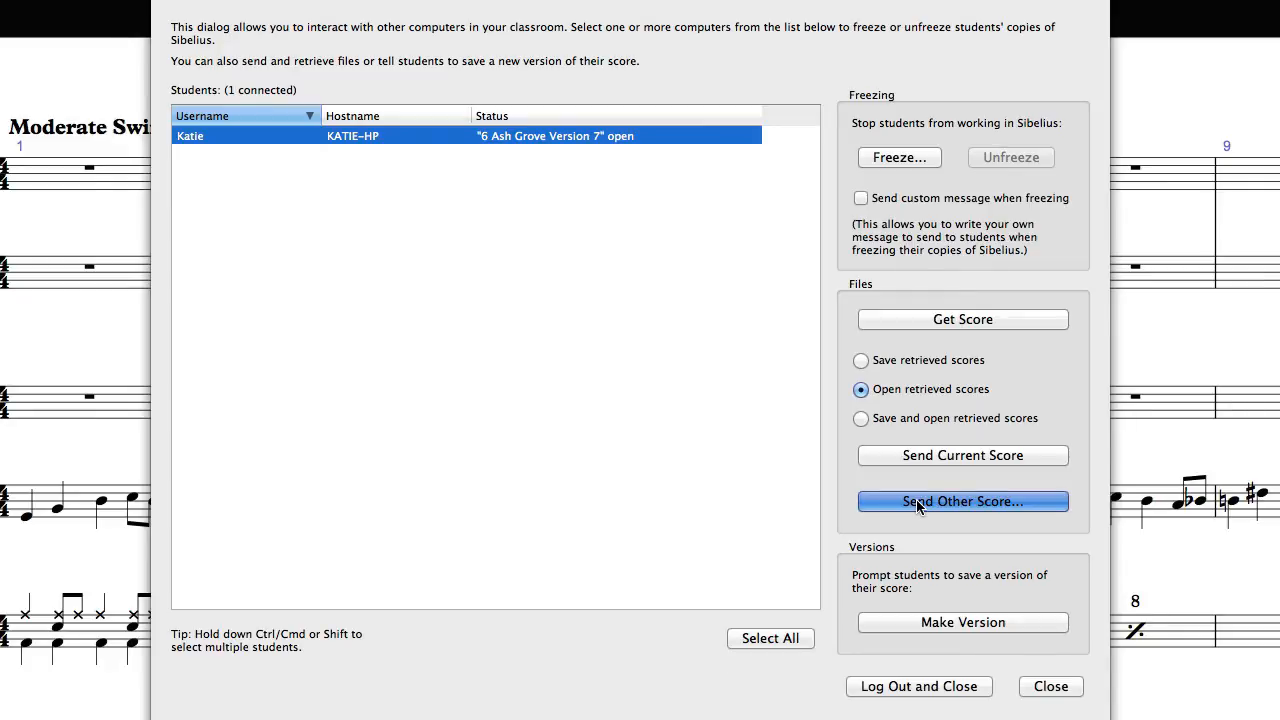
pyautogui.click(962, 500)
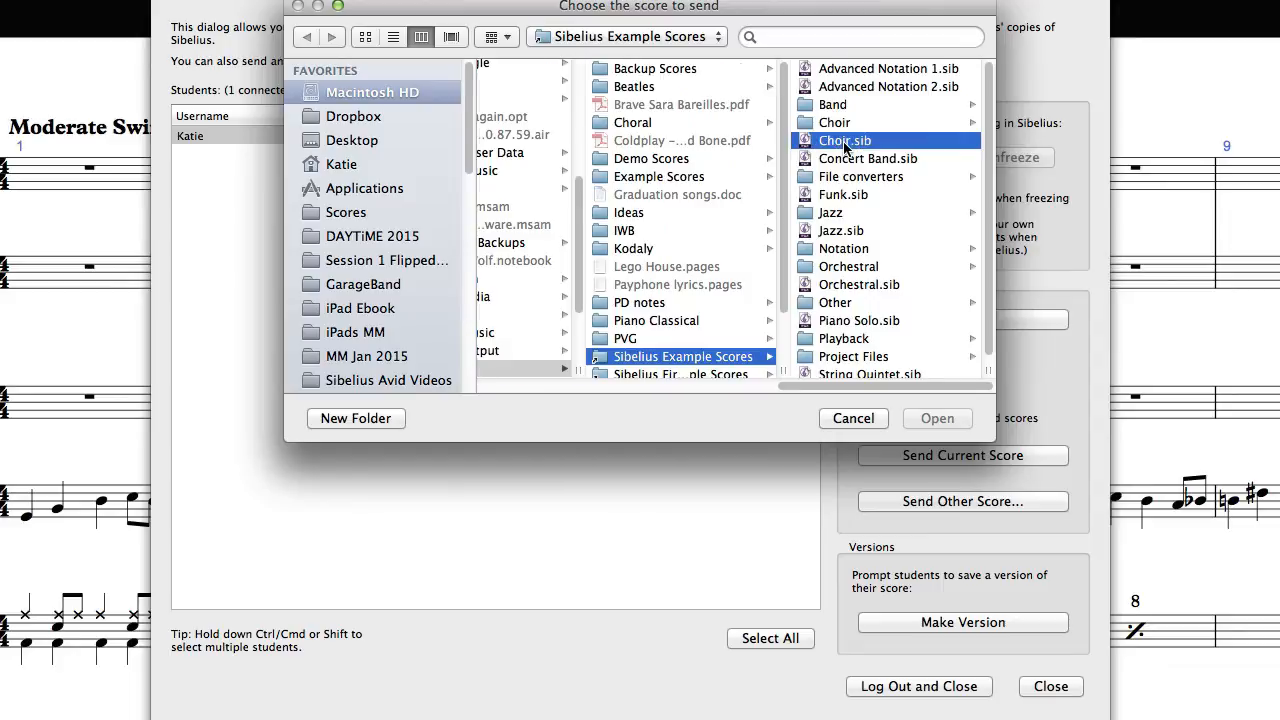
pyautogui.click(852, 418)
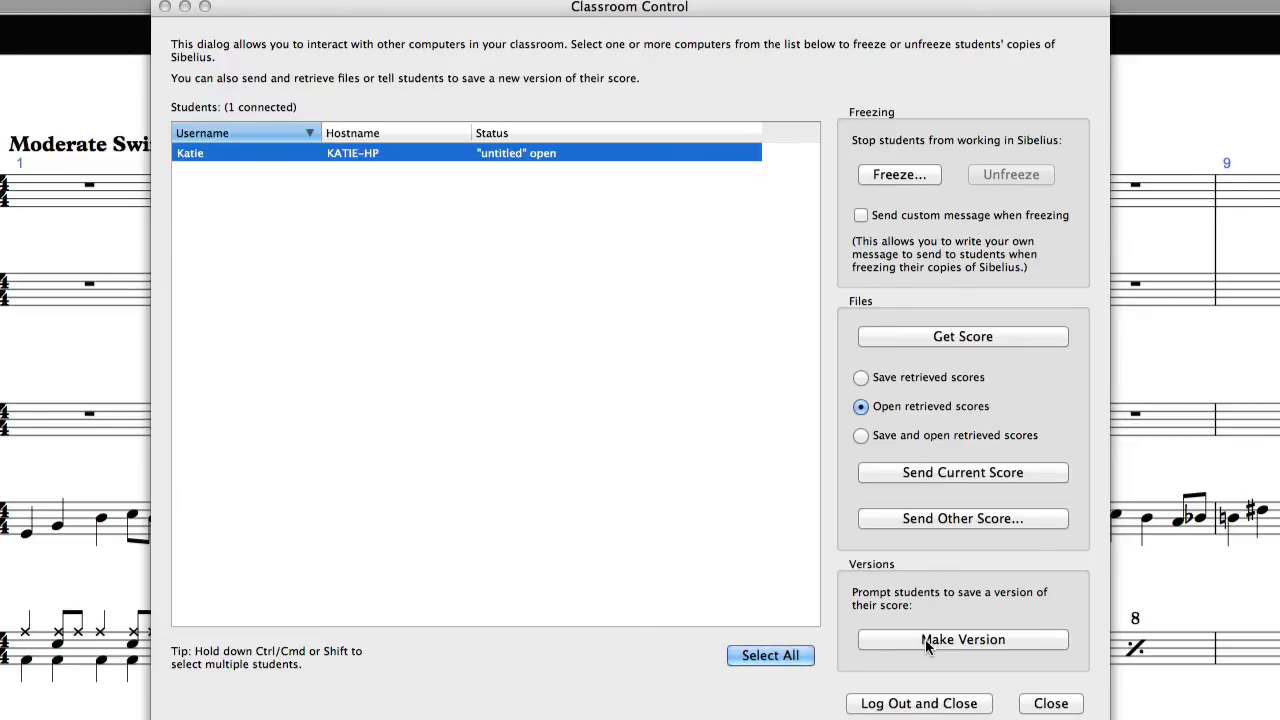
# Make Version to prompt Katie to save a version of her score.
pyautogui.click(962, 640)
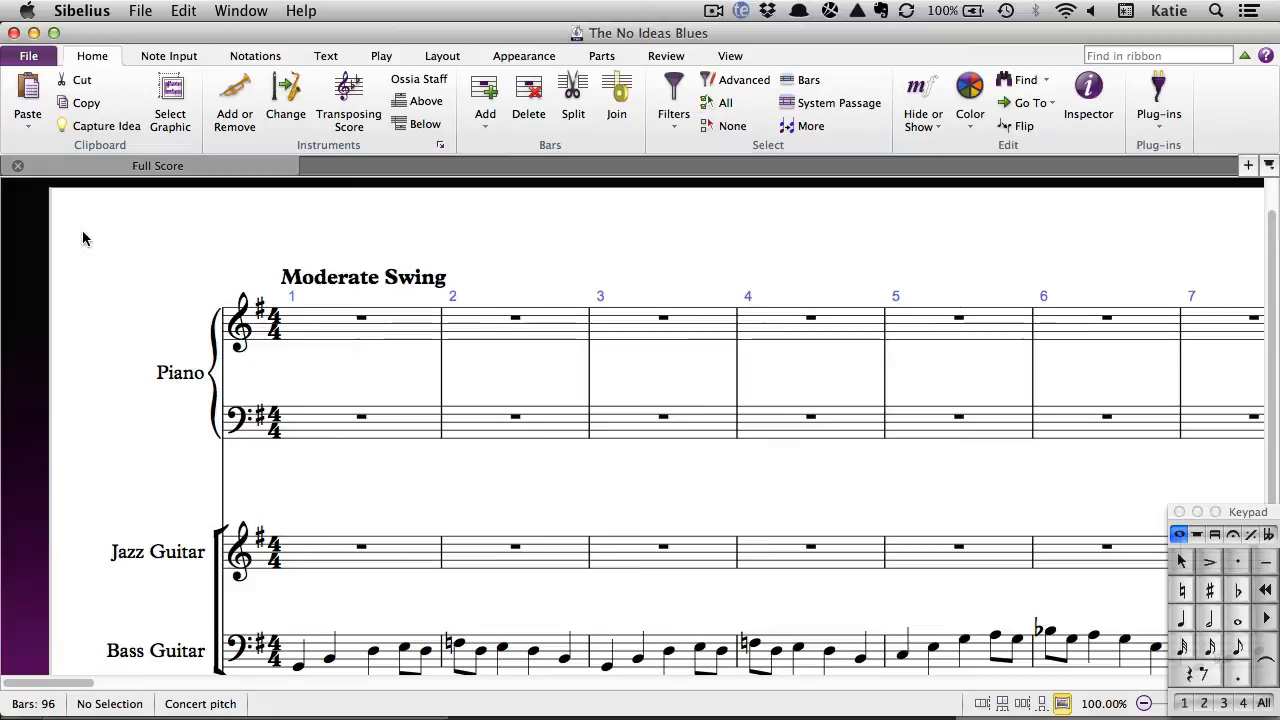
pyautogui.moveTo(48, 68)
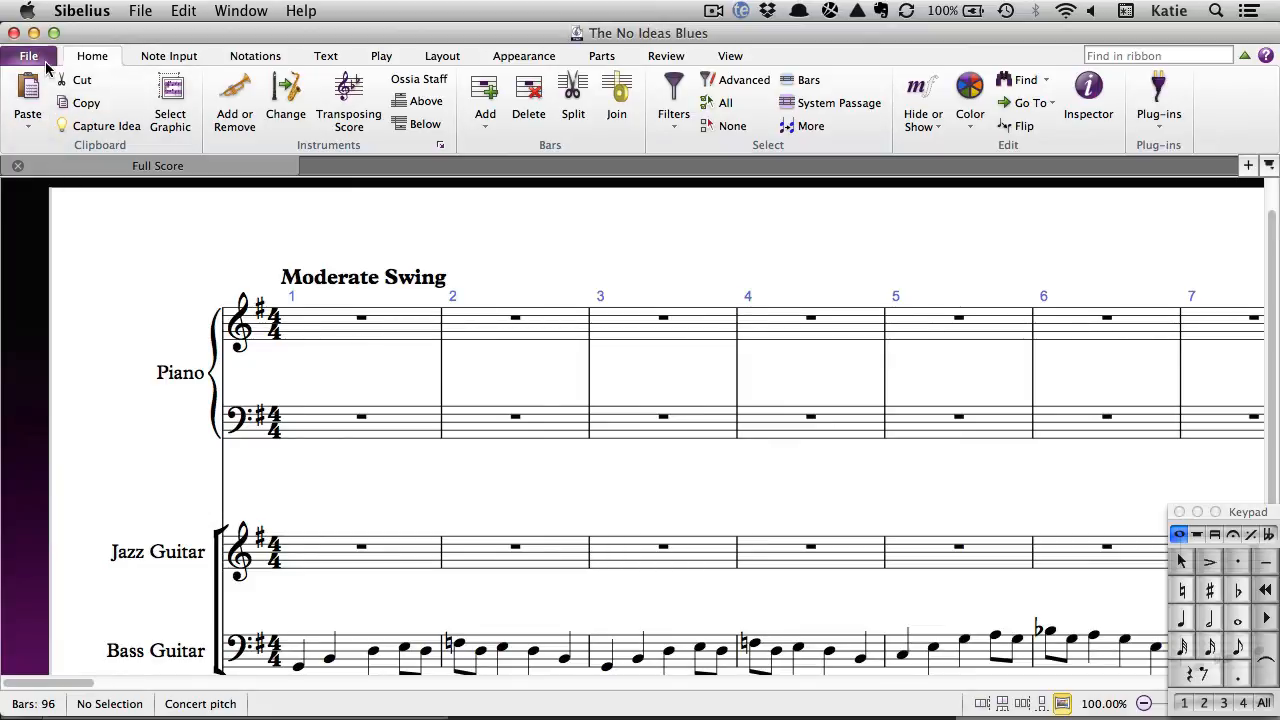
# In Preferences > Keyboard Shortcuts, make School features (user copy) the current feature set.
pyautogui.click(32, 56)
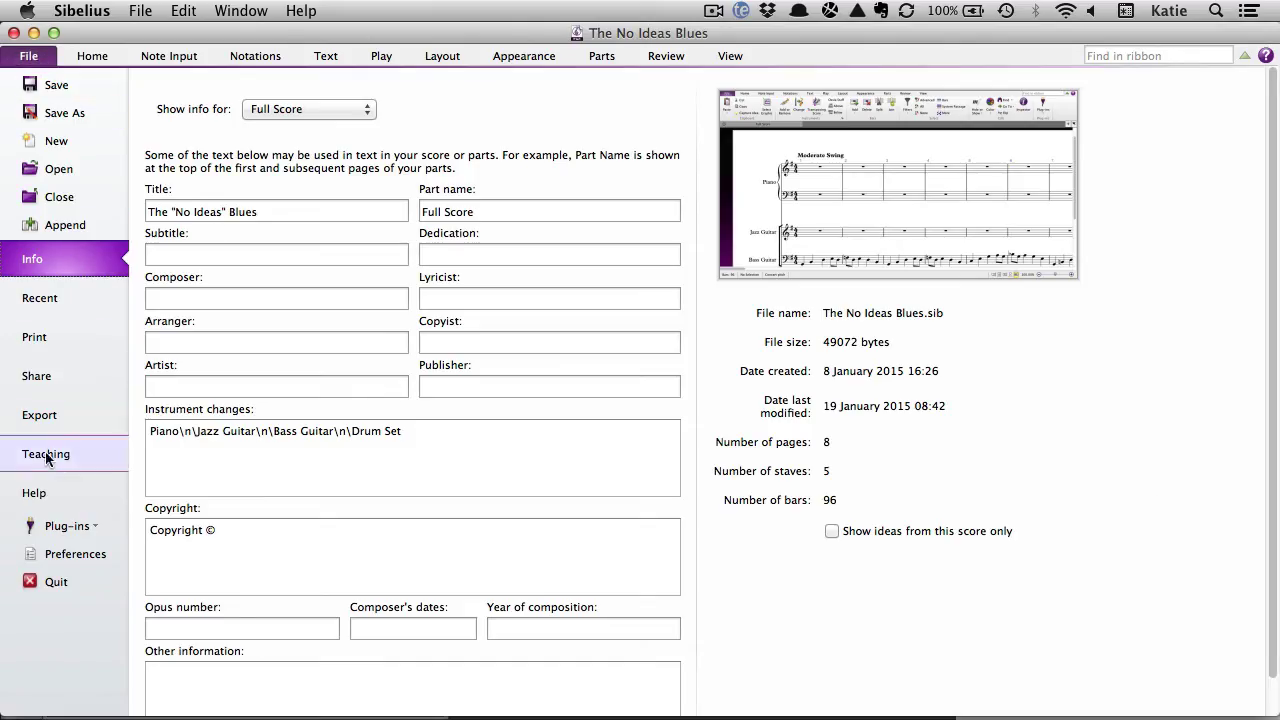
pyautogui.click(74, 554)
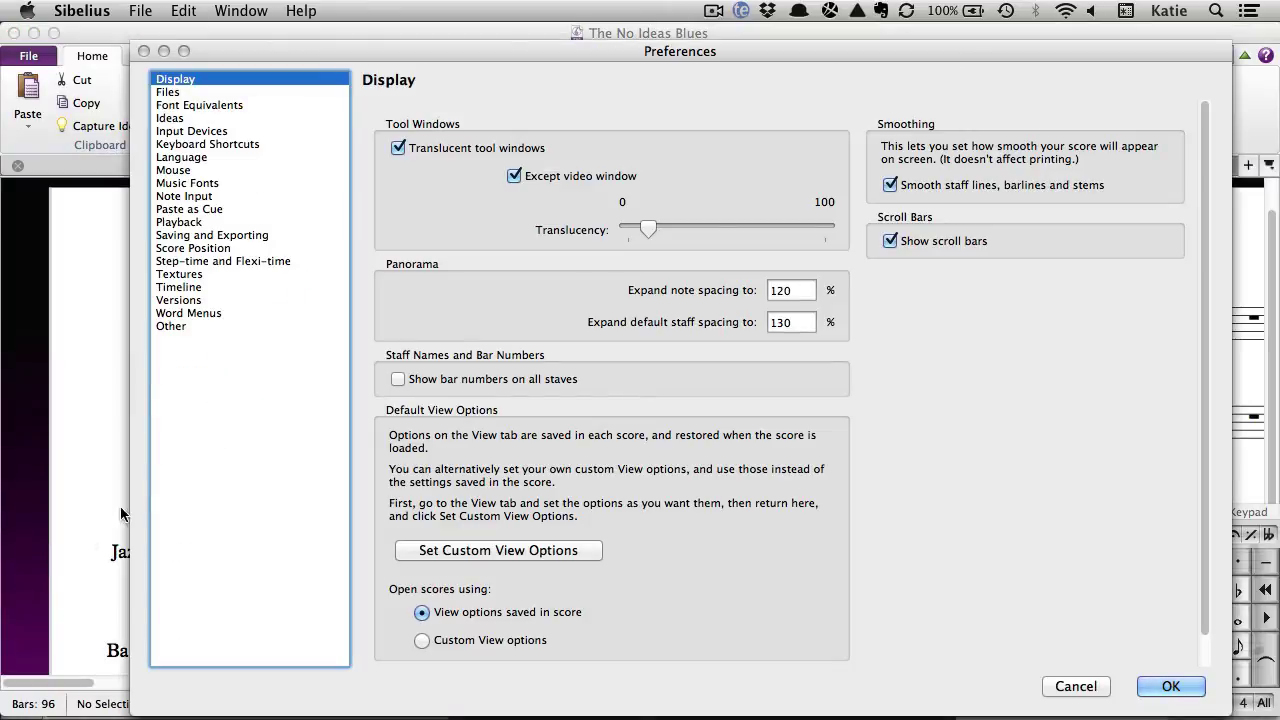
pyautogui.click(208, 144)
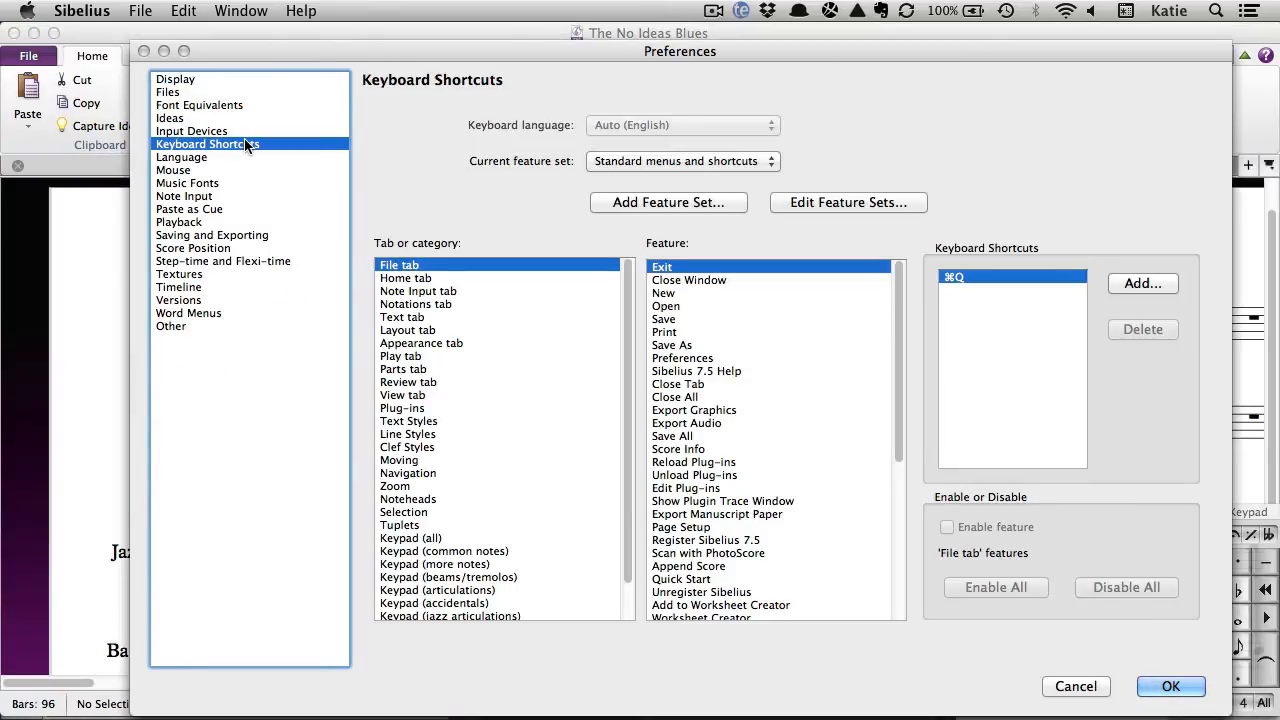
pyautogui.click(684, 160)
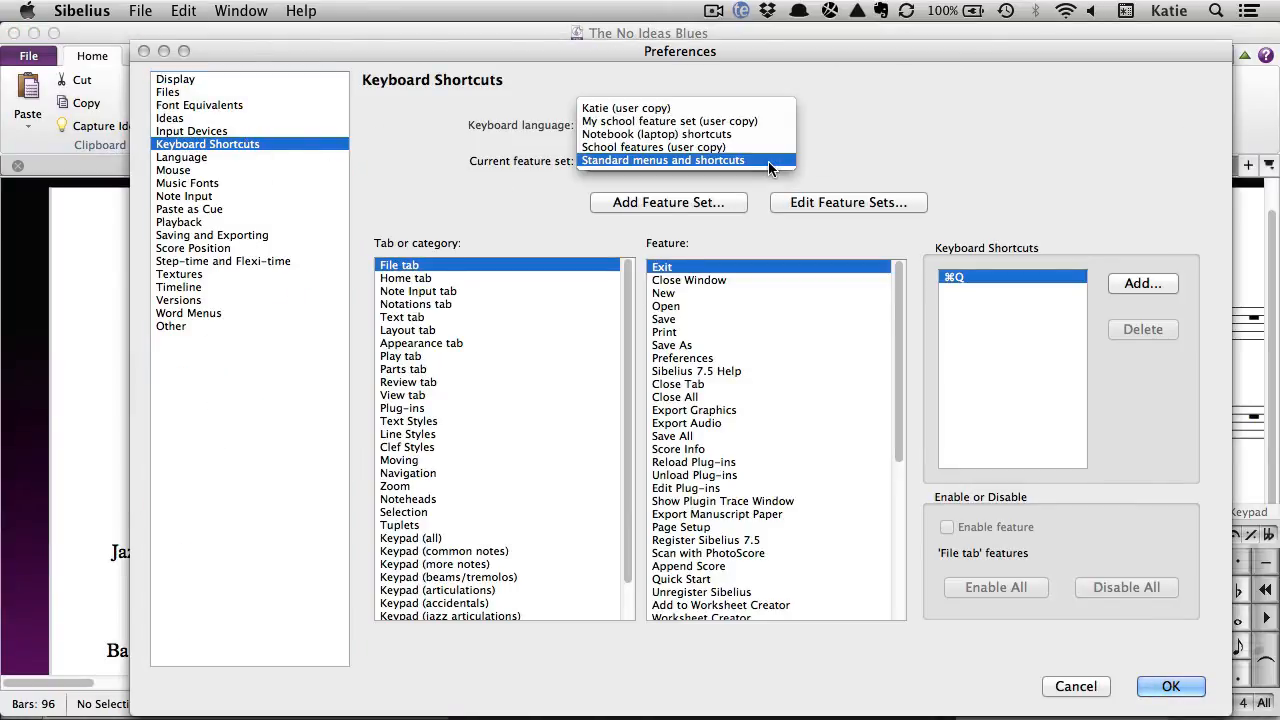
pyautogui.click(664, 148)
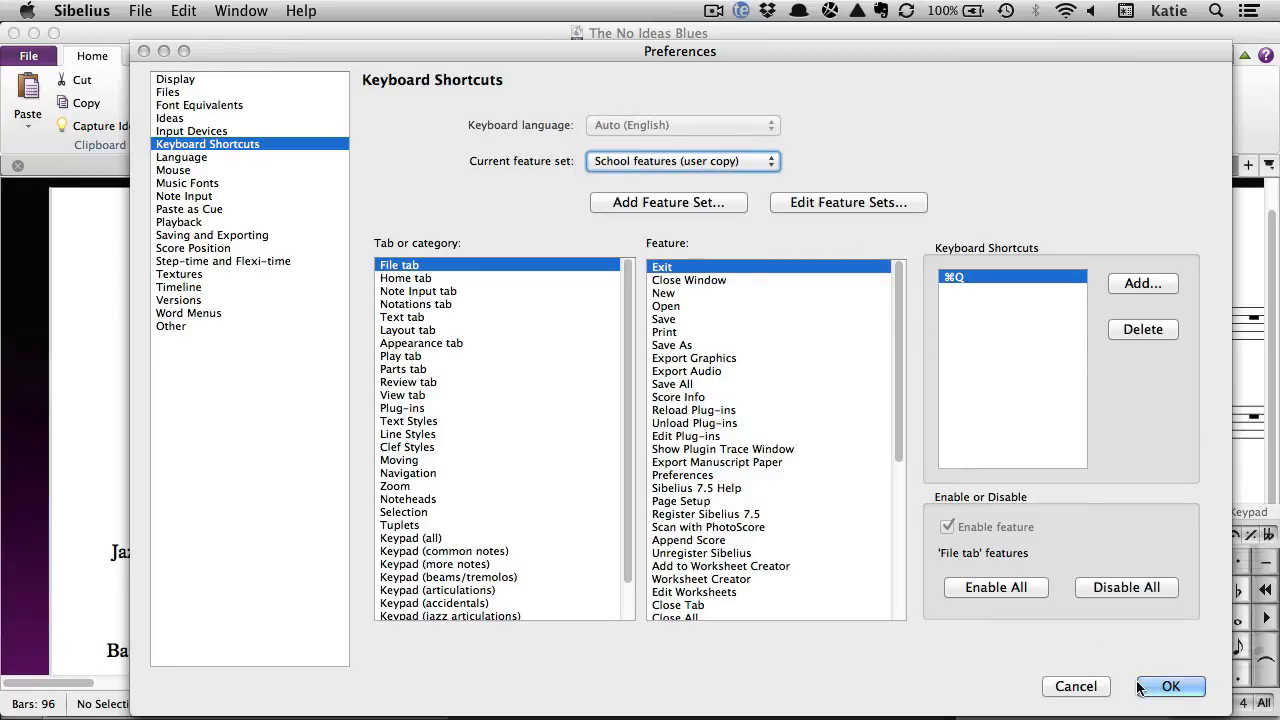
pyautogui.click(1172, 686)
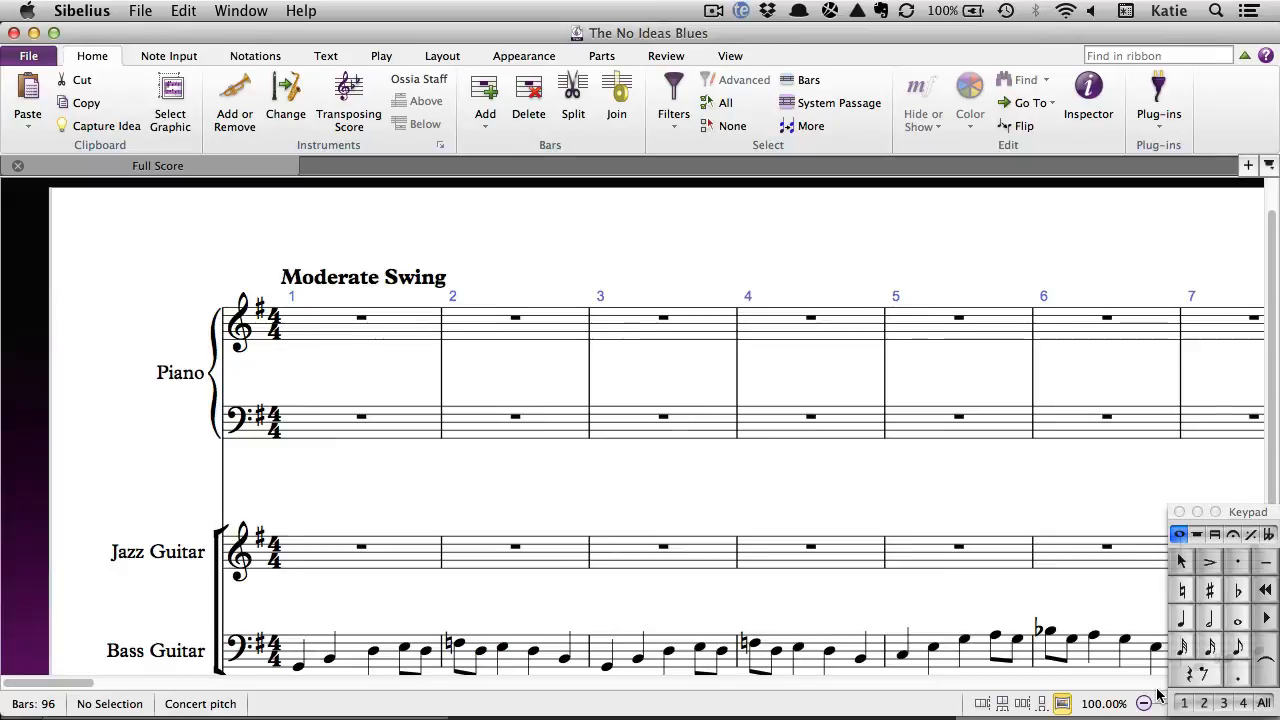
pyautogui.moveTo(692, 252)
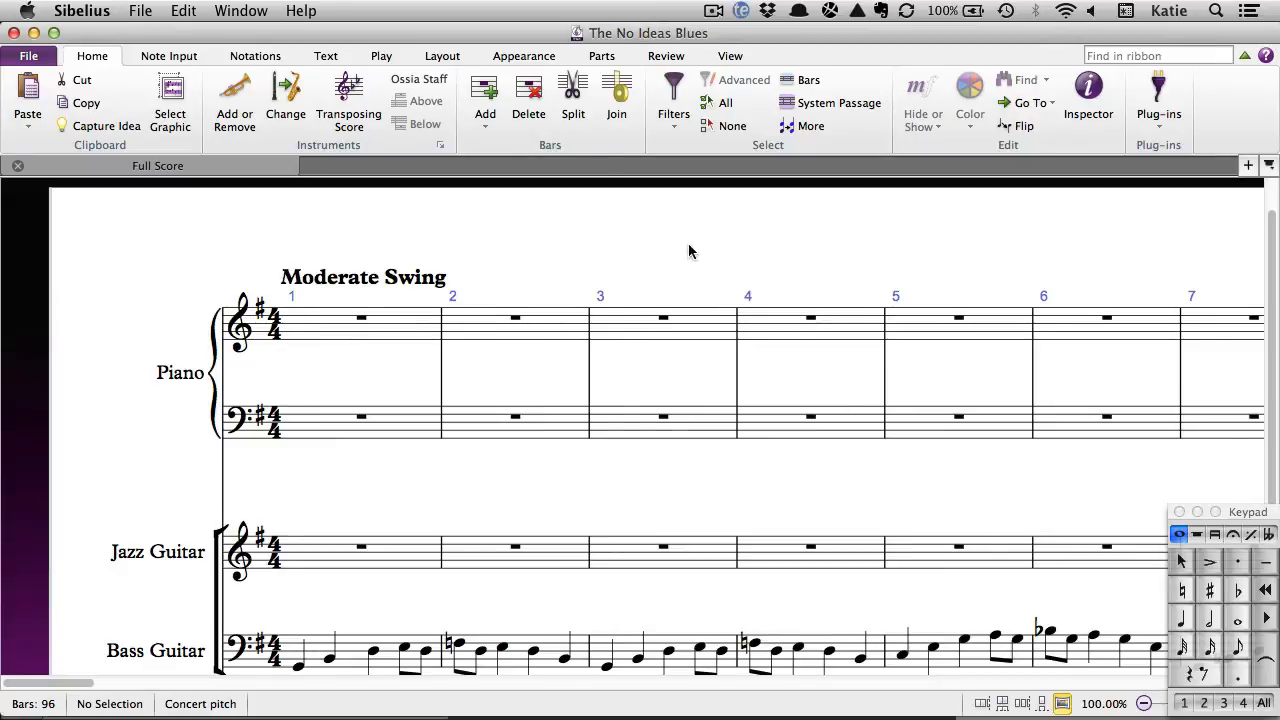
# Check the Layout ribbon under the school set, then return to the File info page.
pyautogui.click(442, 56)
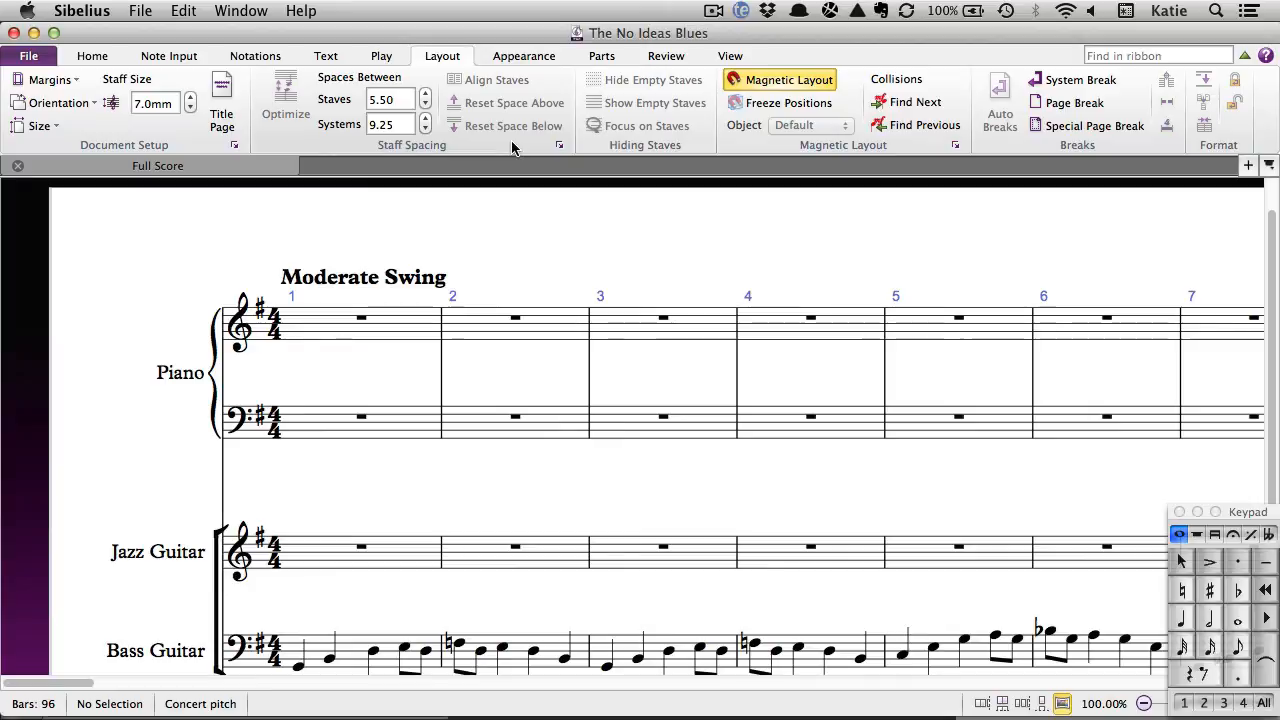
pyautogui.click(32, 56)
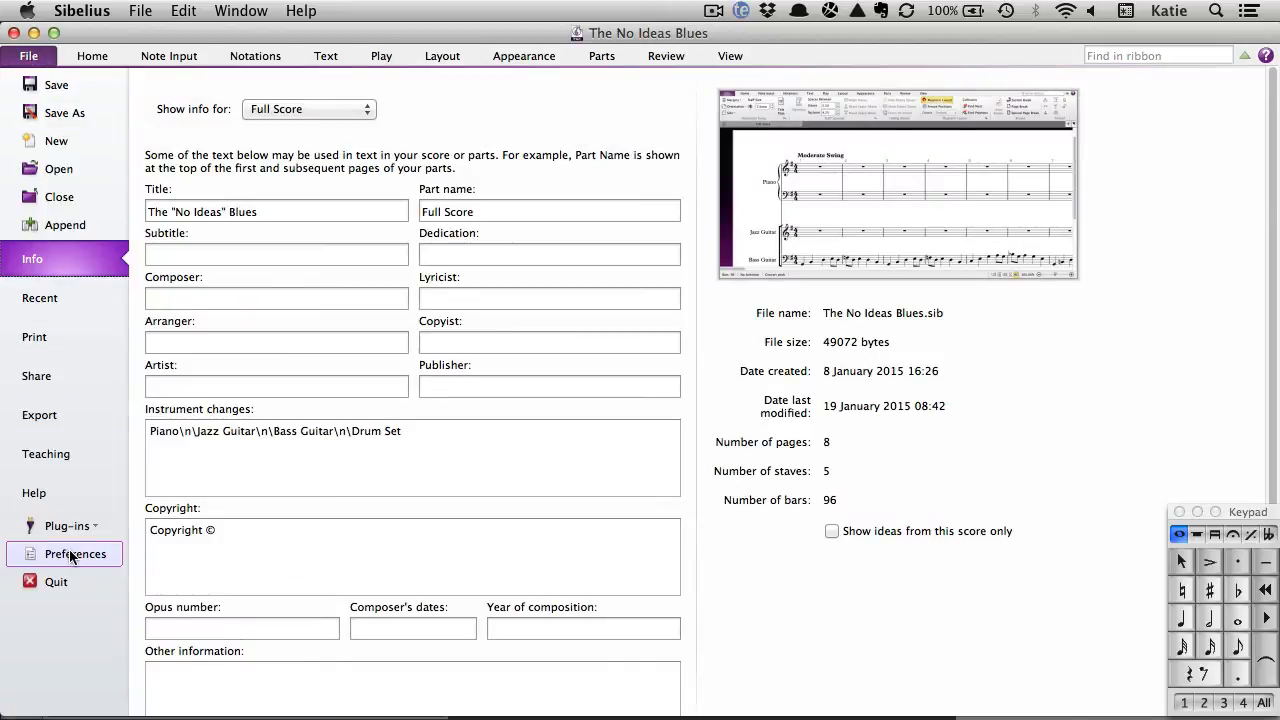
# Duplicate the School features (user copy) set from the Edit Feature Sets window.
pyautogui.click(74, 552)
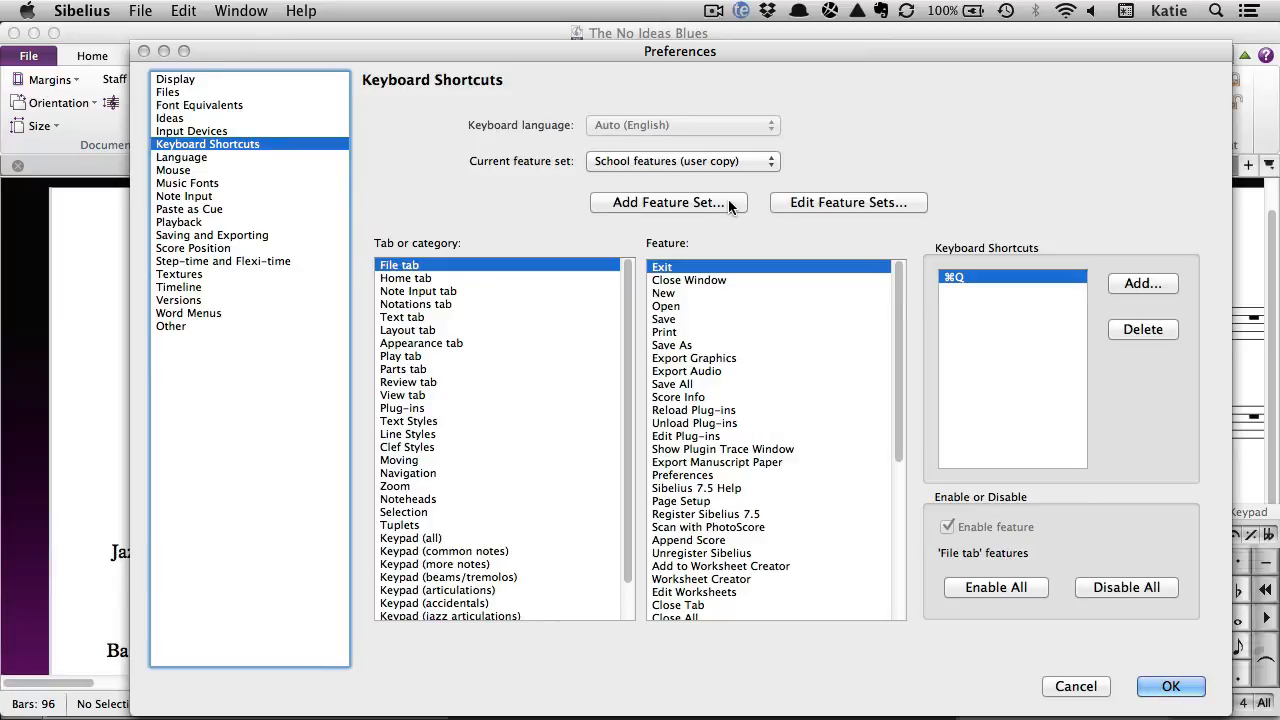
pyautogui.moveTo(876, 208)
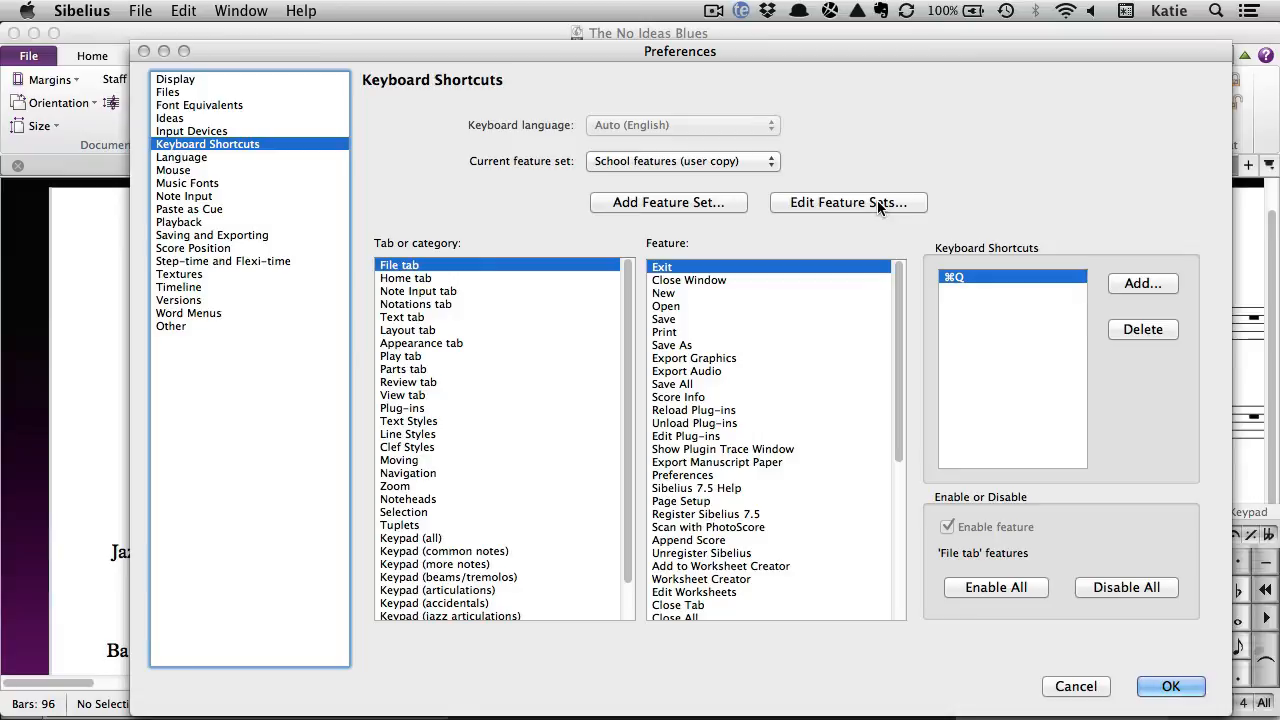
pyautogui.click(848, 202)
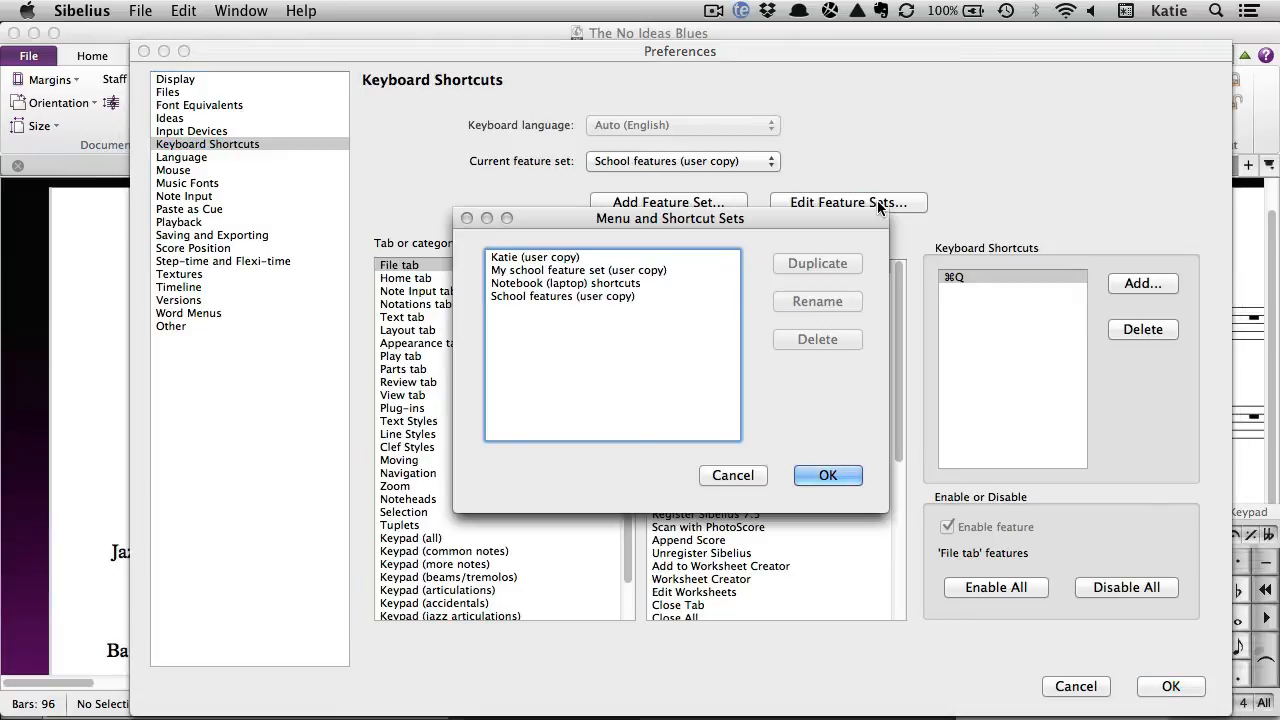
pyautogui.moveTo(628, 302)
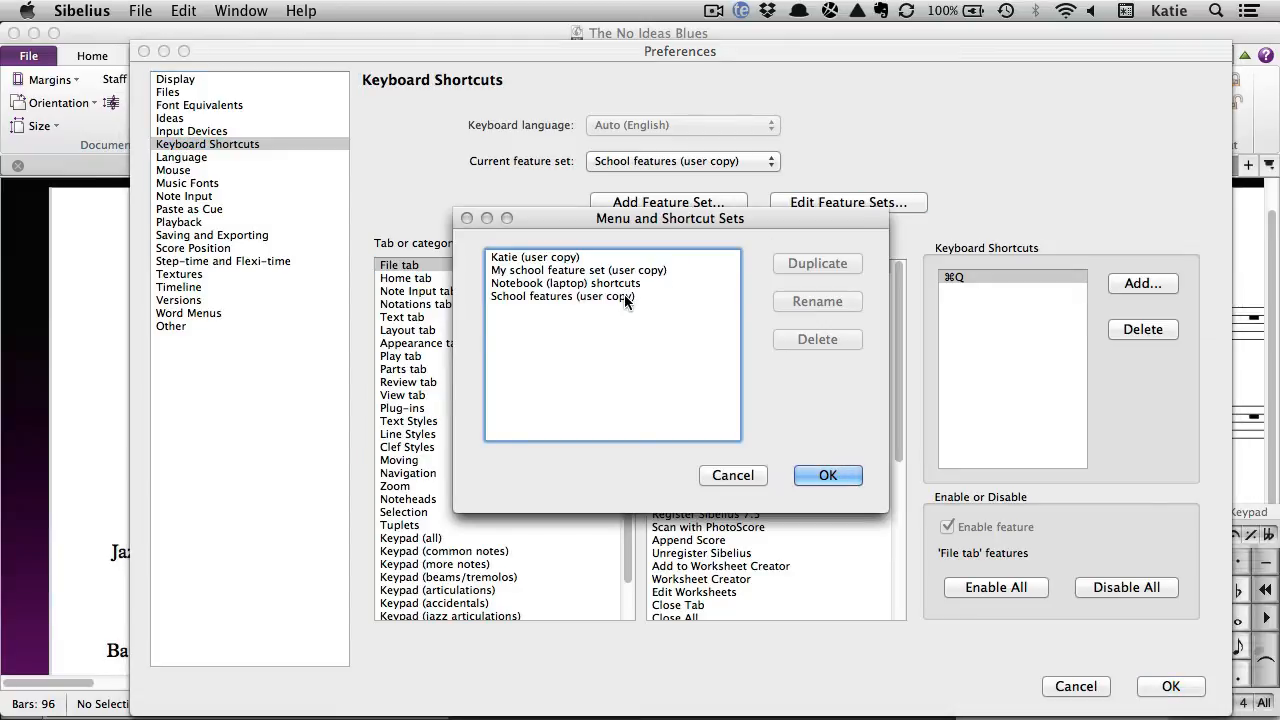
pyautogui.click(564, 296)
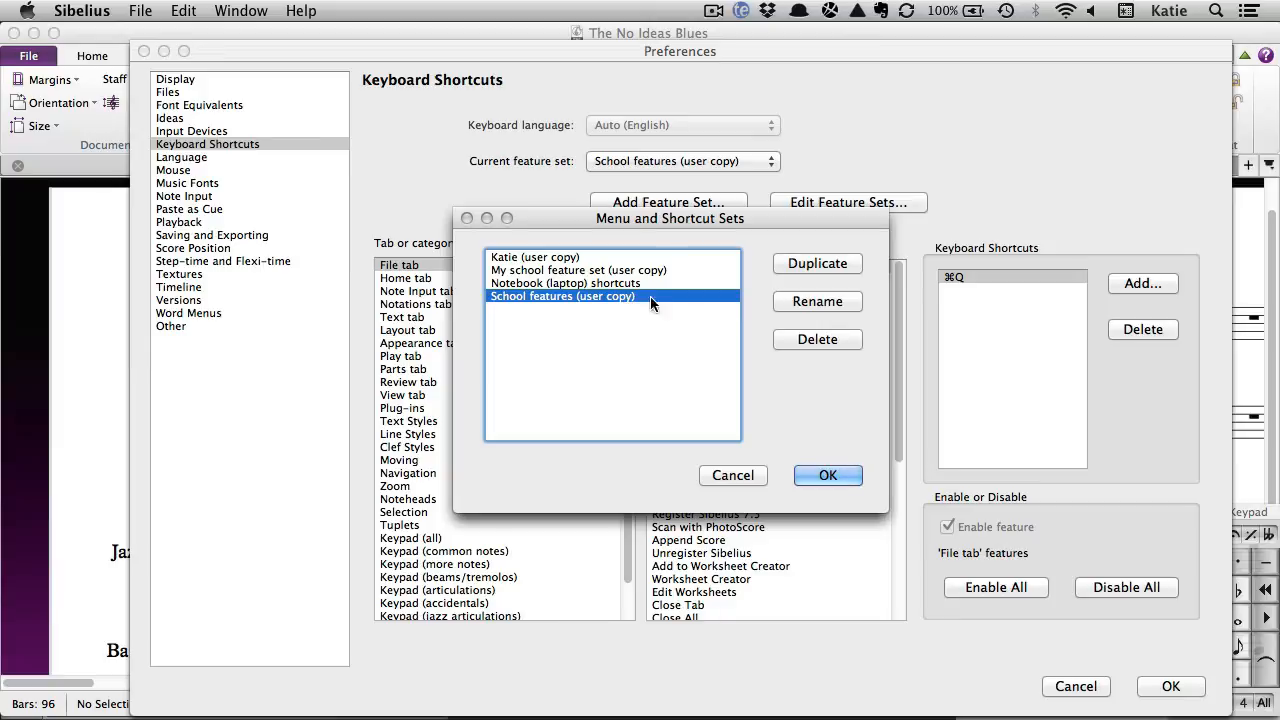
pyautogui.click(816, 264)
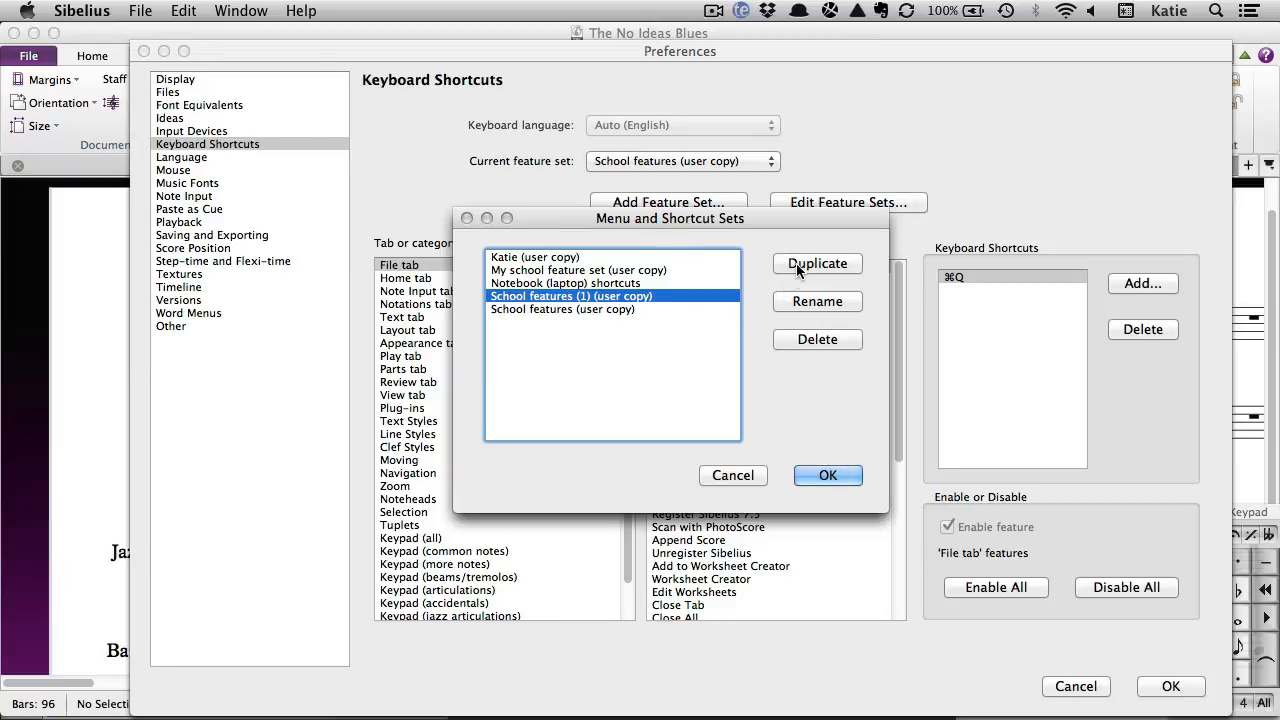
# Rename the copy to 'Oak Tree Hill School feature set' and keep it as the current set.
pyautogui.click(816, 300)
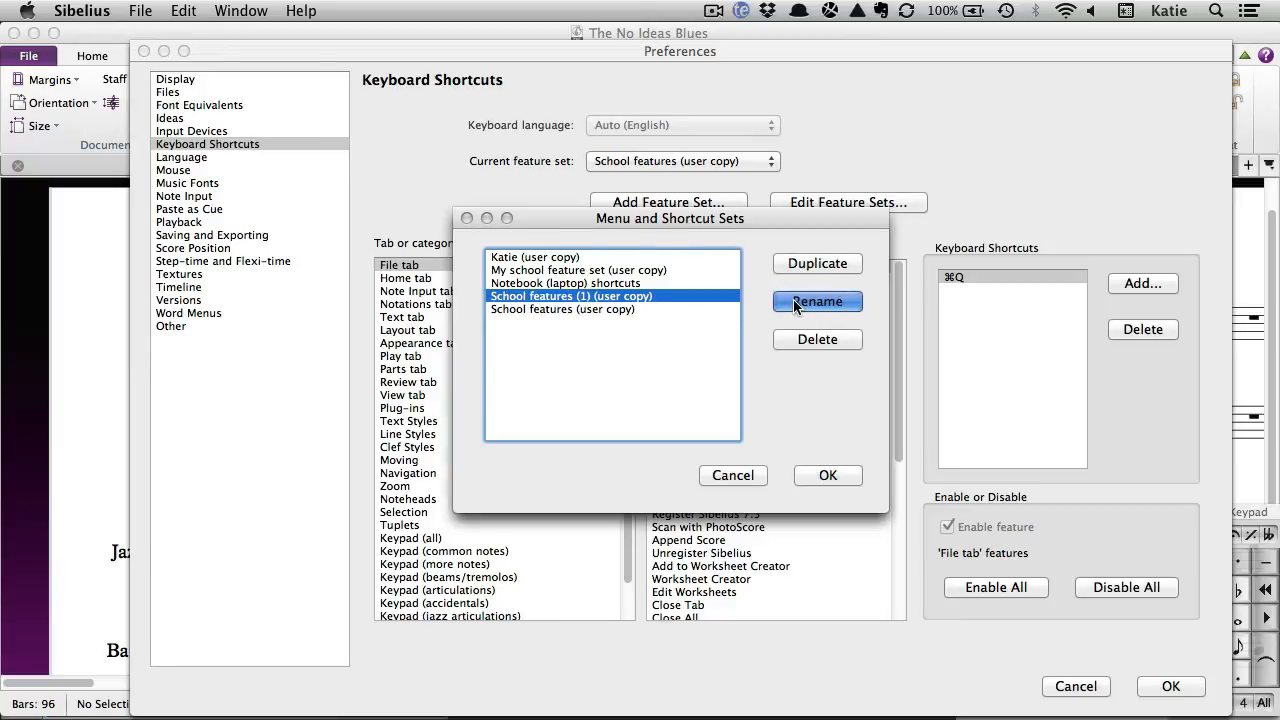
pyautogui.click(816, 300)
pyautogui.write('Oak Tree Hill School feature set')
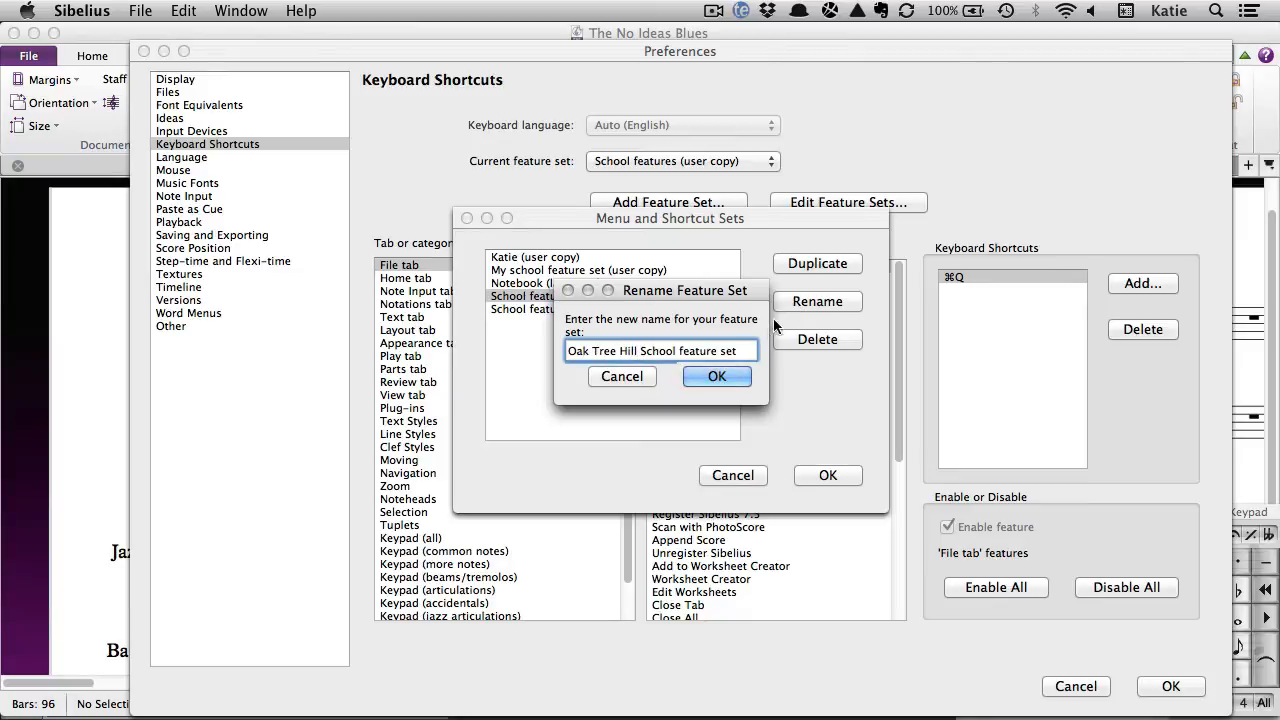
pyautogui.click(716, 376)
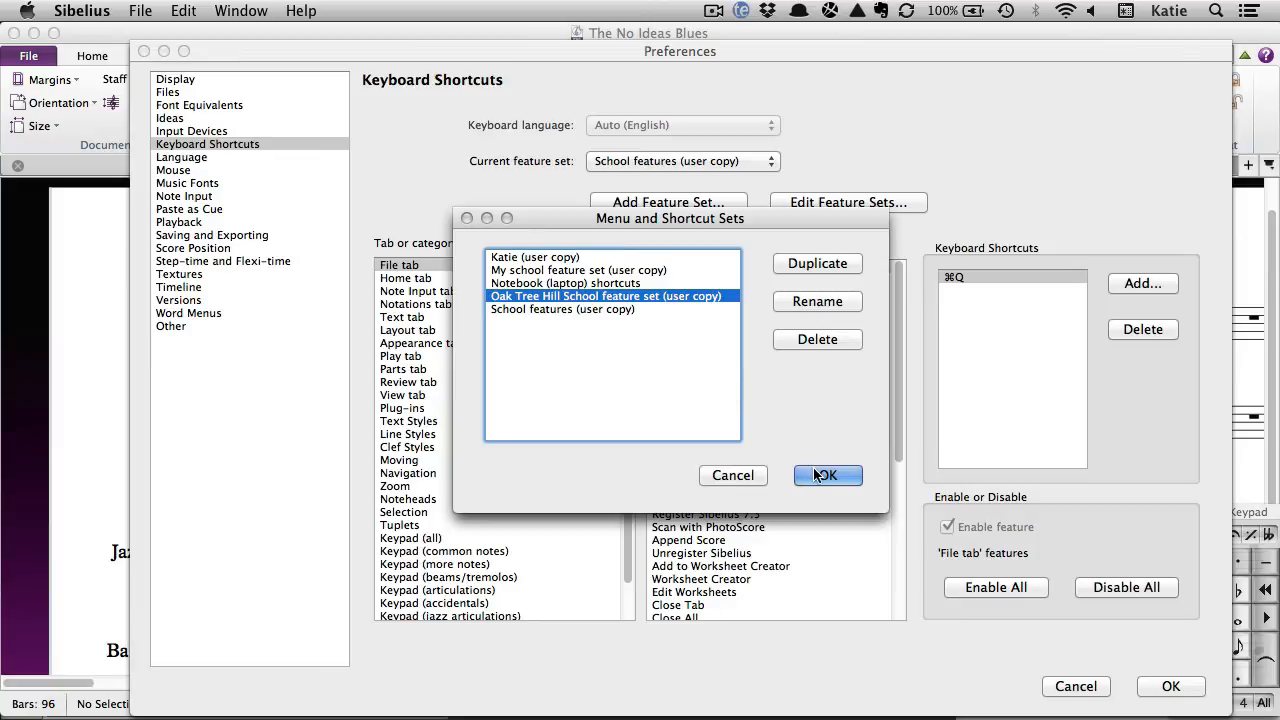
pyautogui.click(828, 476)
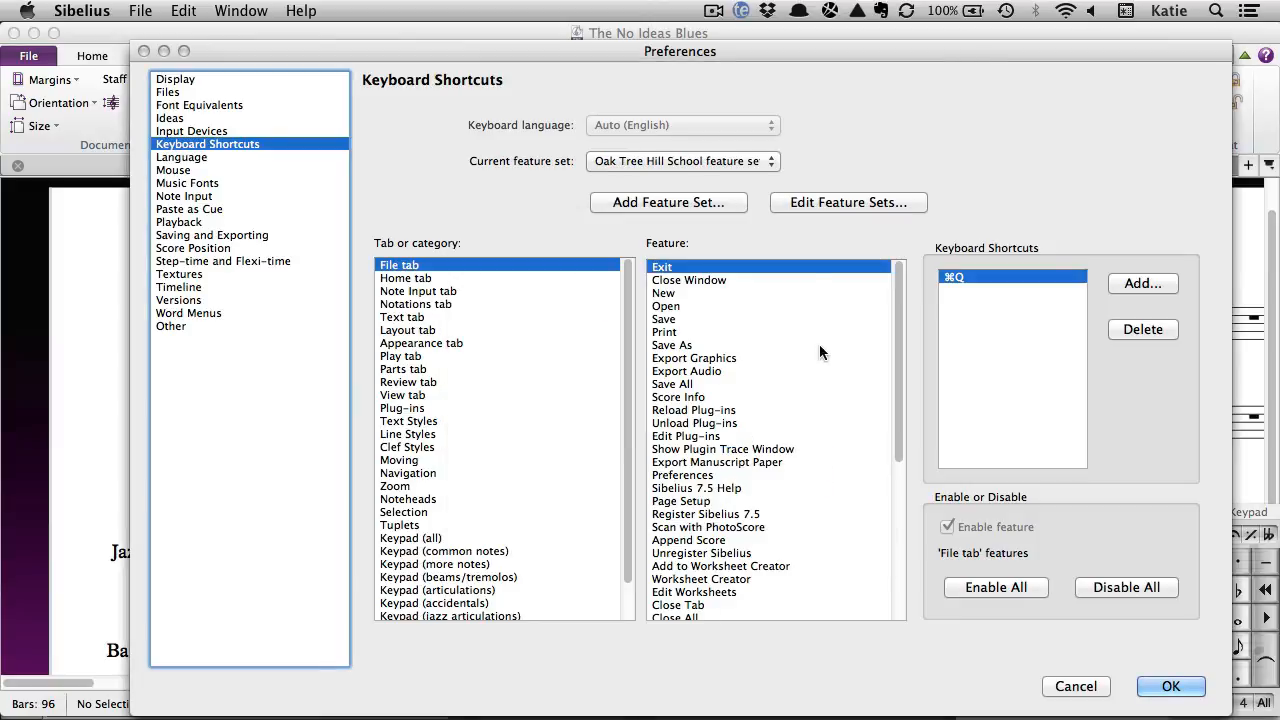
# Disable Move Up a Staff under Note Input in the Oak Tree Hill School feature set.
pyautogui.click(682, 160)
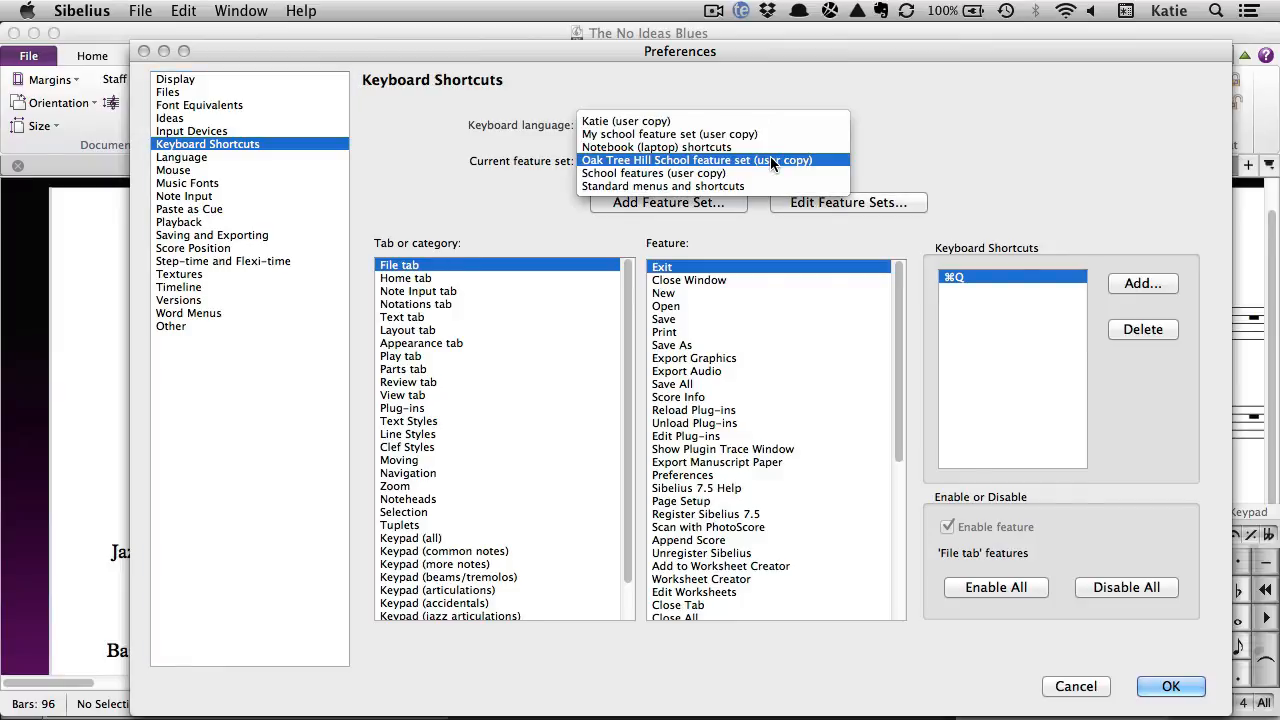
pyautogui.click(700, 160)
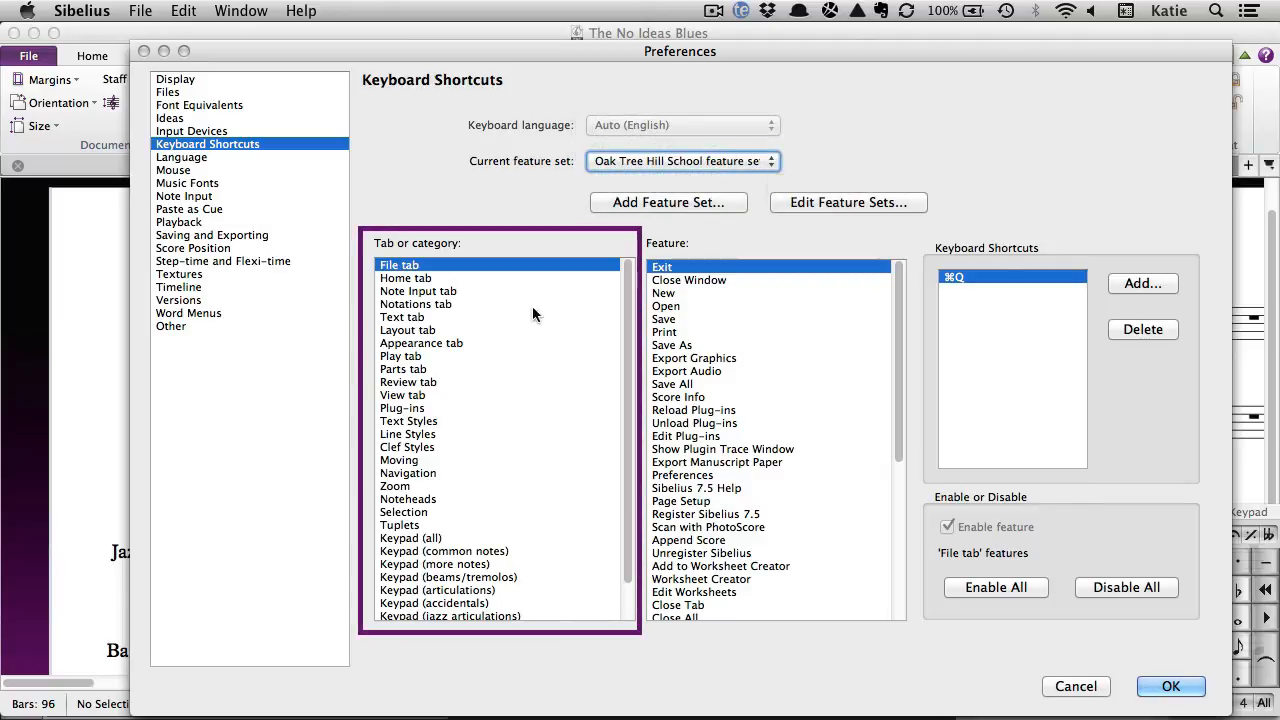
pyautogui.click(418, 292)
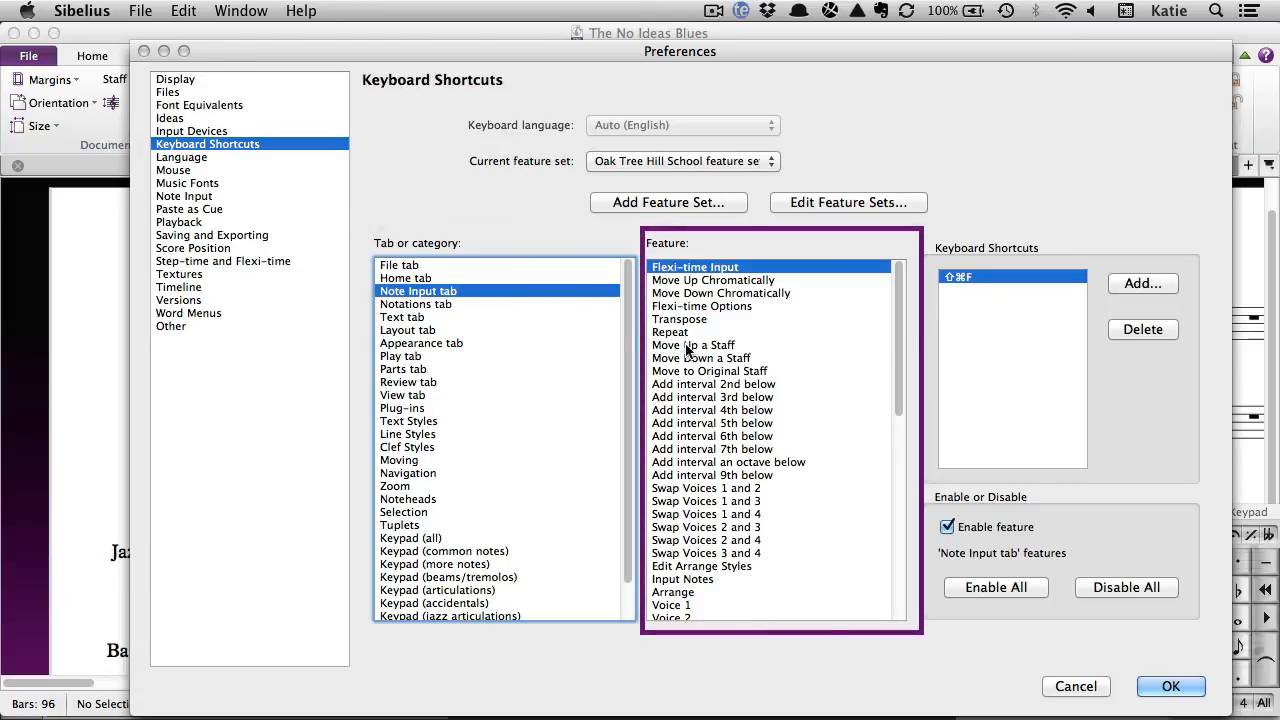
pyautogui.click(692, 344)
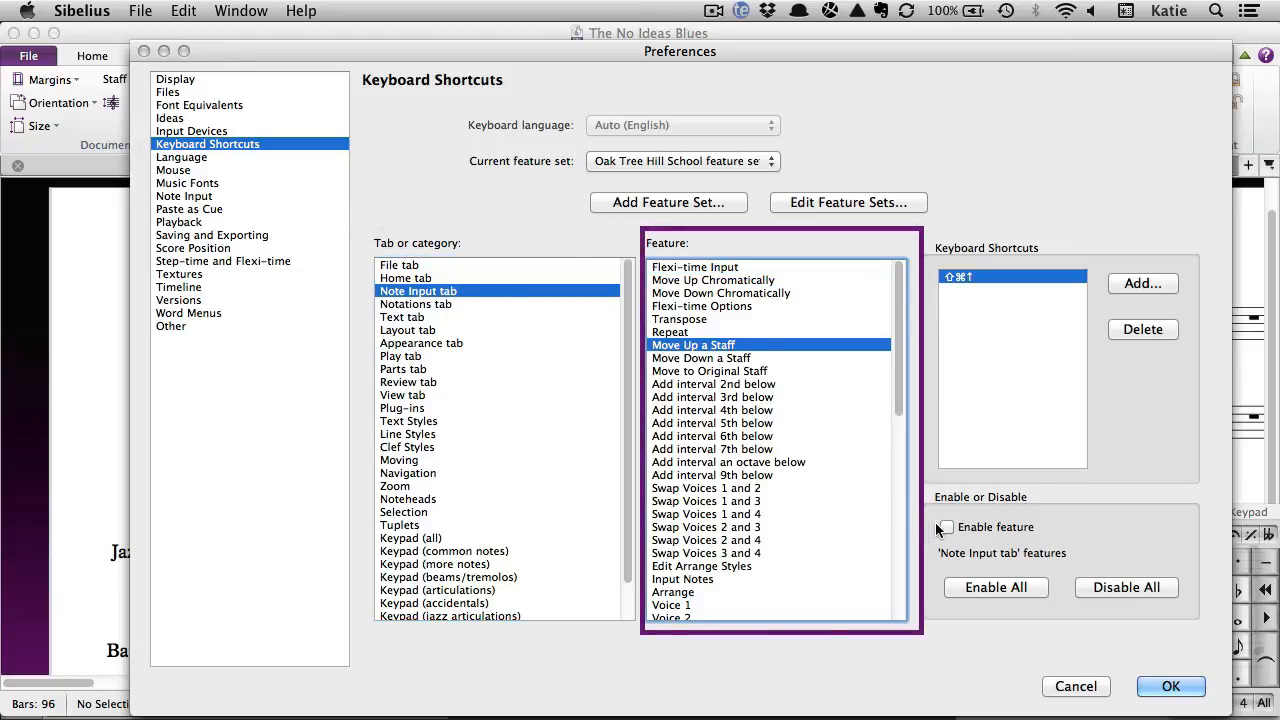
pyautogui.click(946, 528)
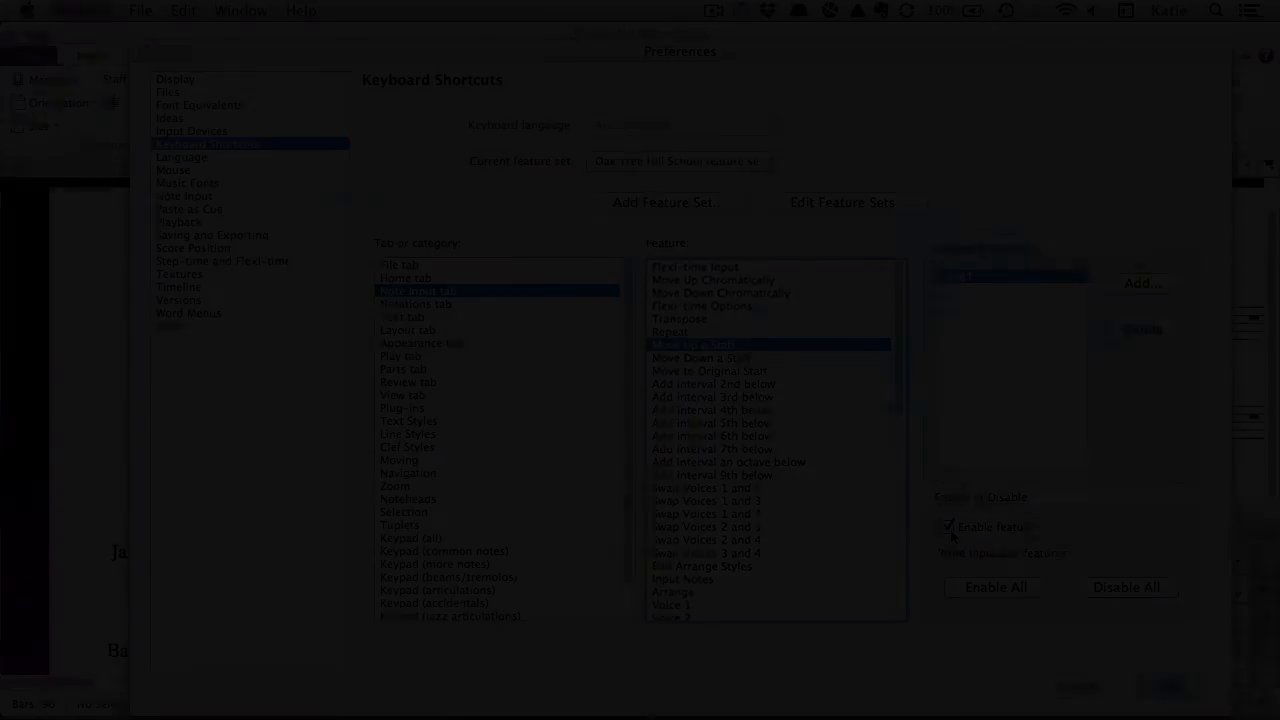